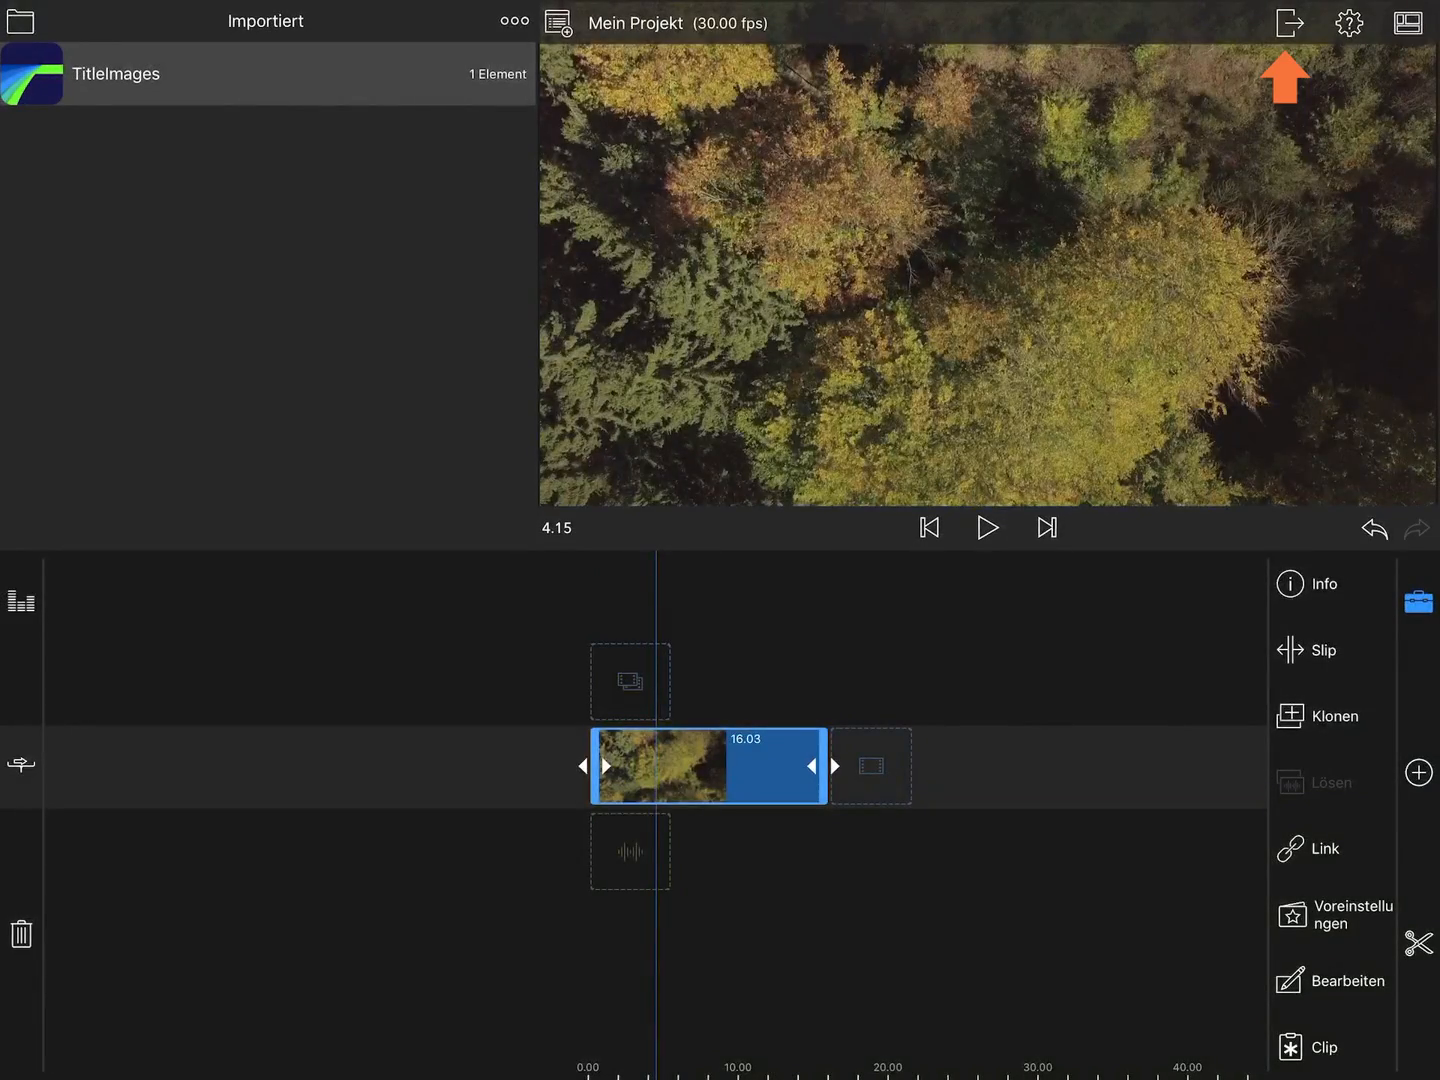
# Step: Export a still snapshot of the current forest frame via Share, then leave to the app switcher
pyautogui.click(1288, 22)
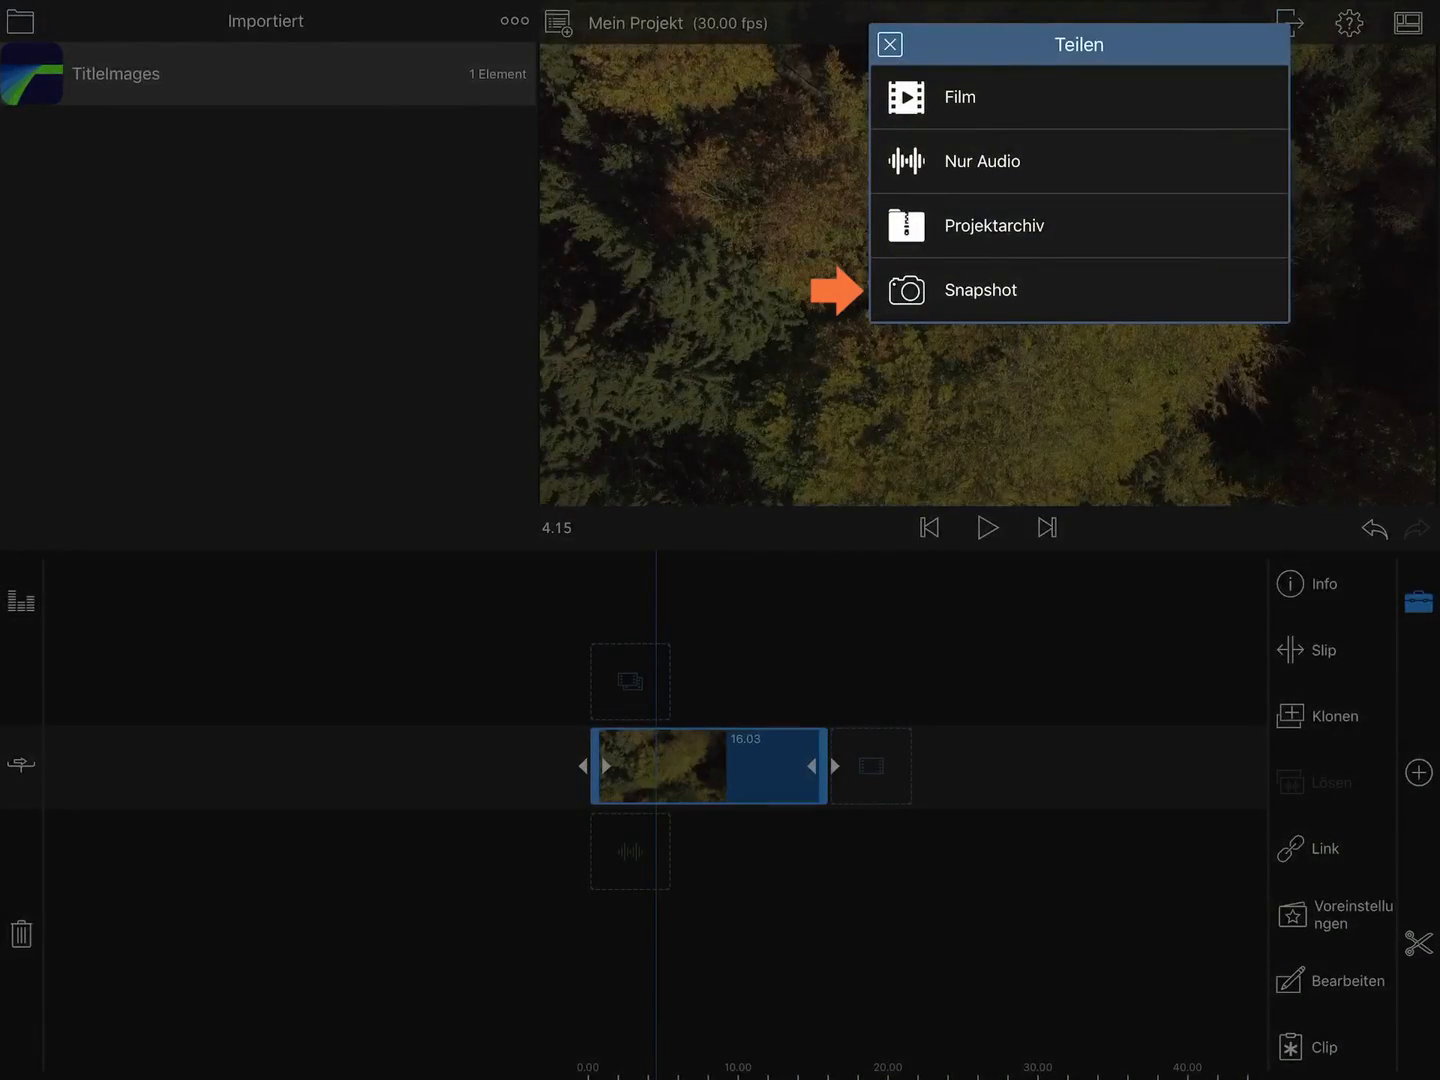
pyautogui.click(980, 290)
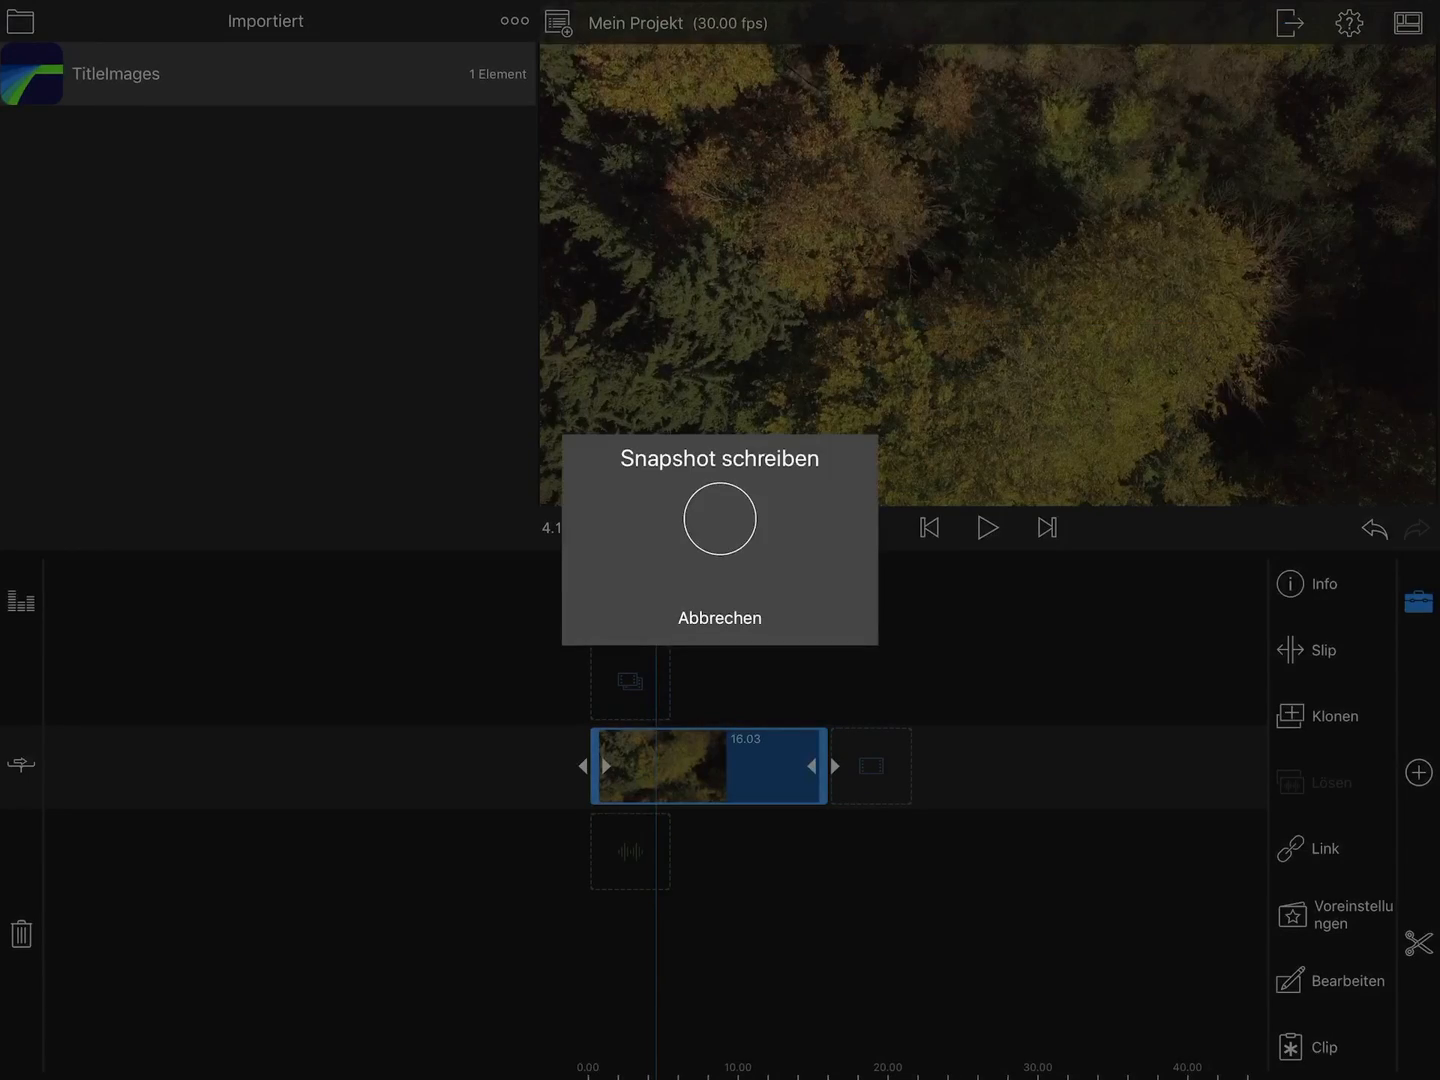
pyautogui.click(720, 518)
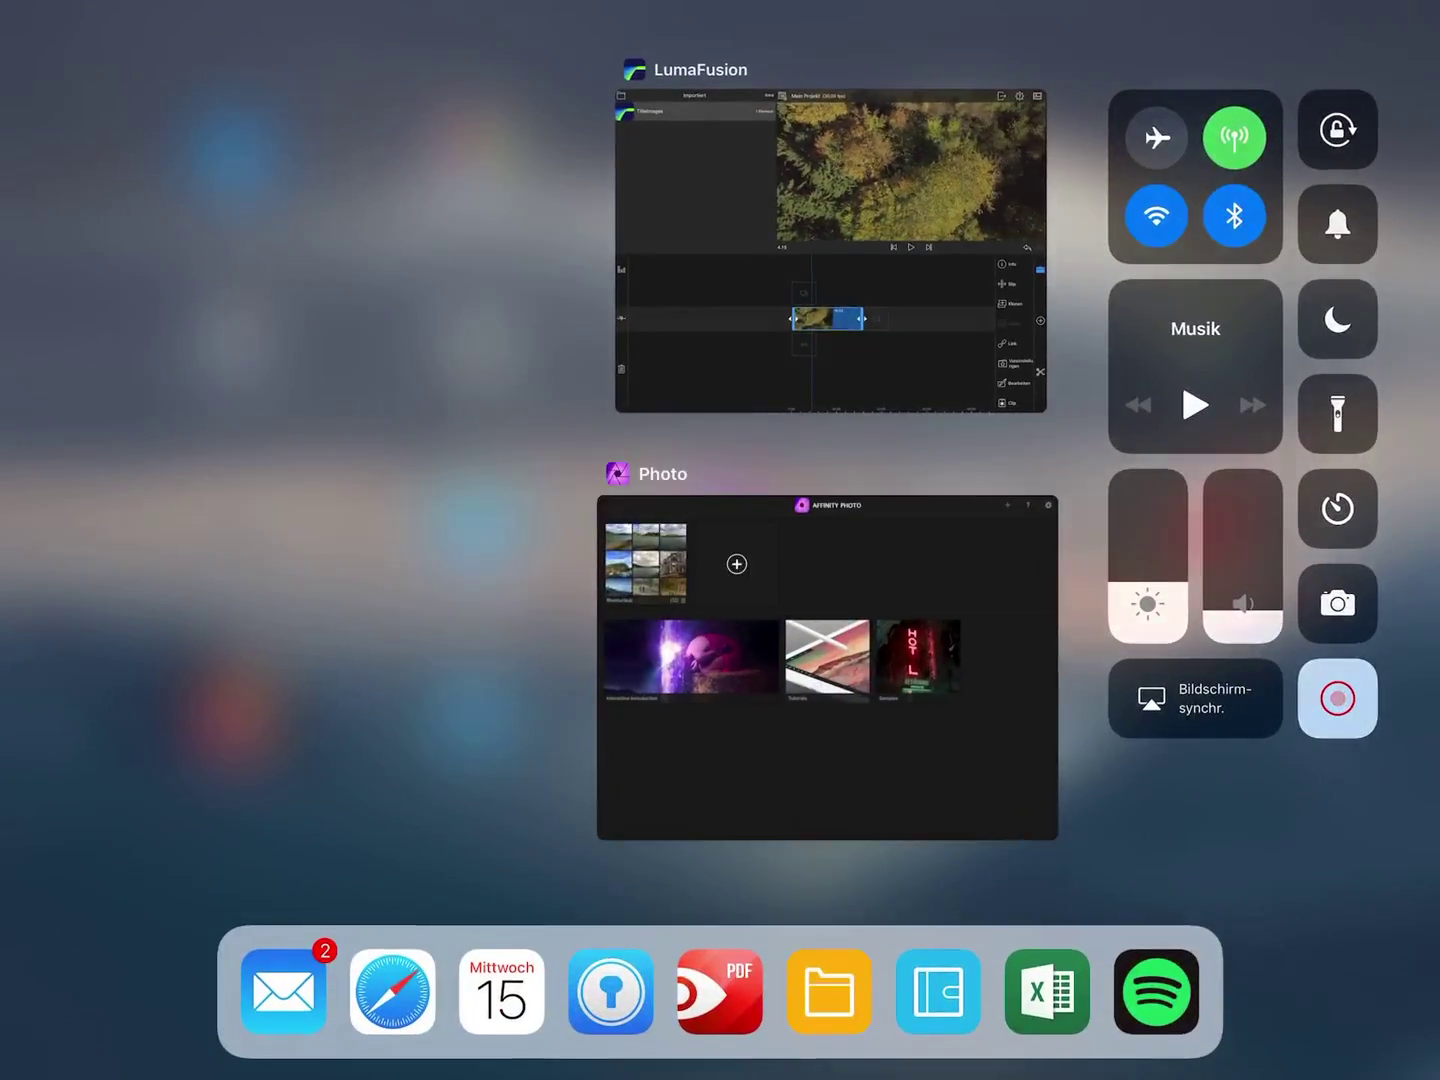
# Step: Switch to Affinity Photo and import the forest snapshot from Photos as a new document
pyautogui.click(826, 670)
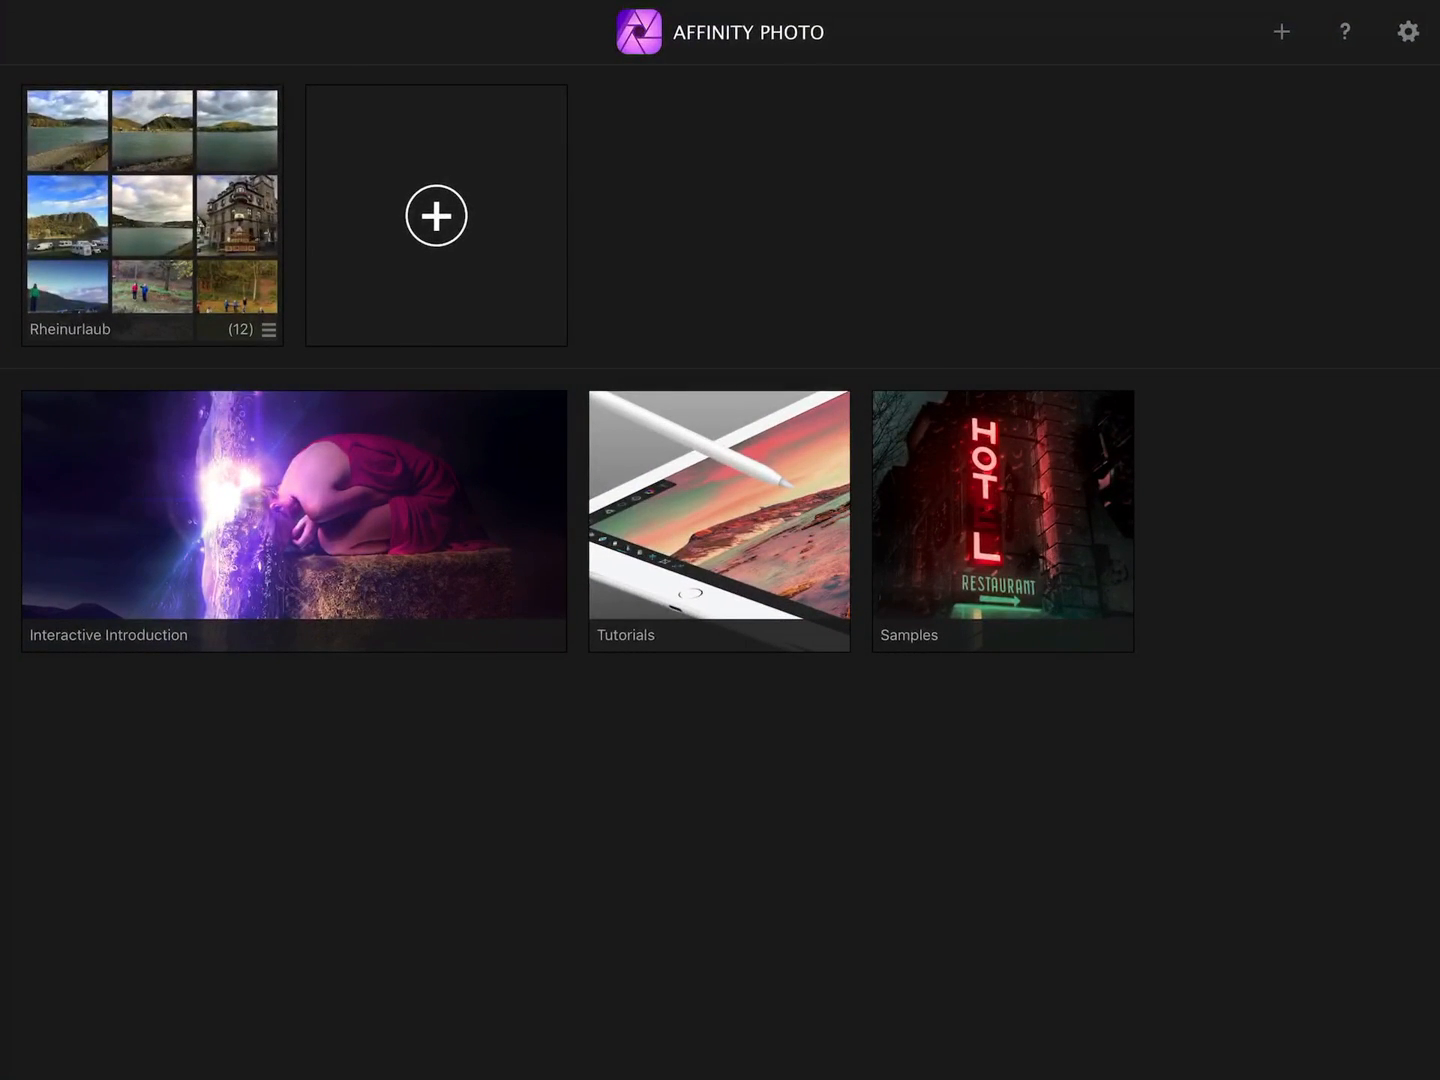
pyautogui.click(1280, 32)
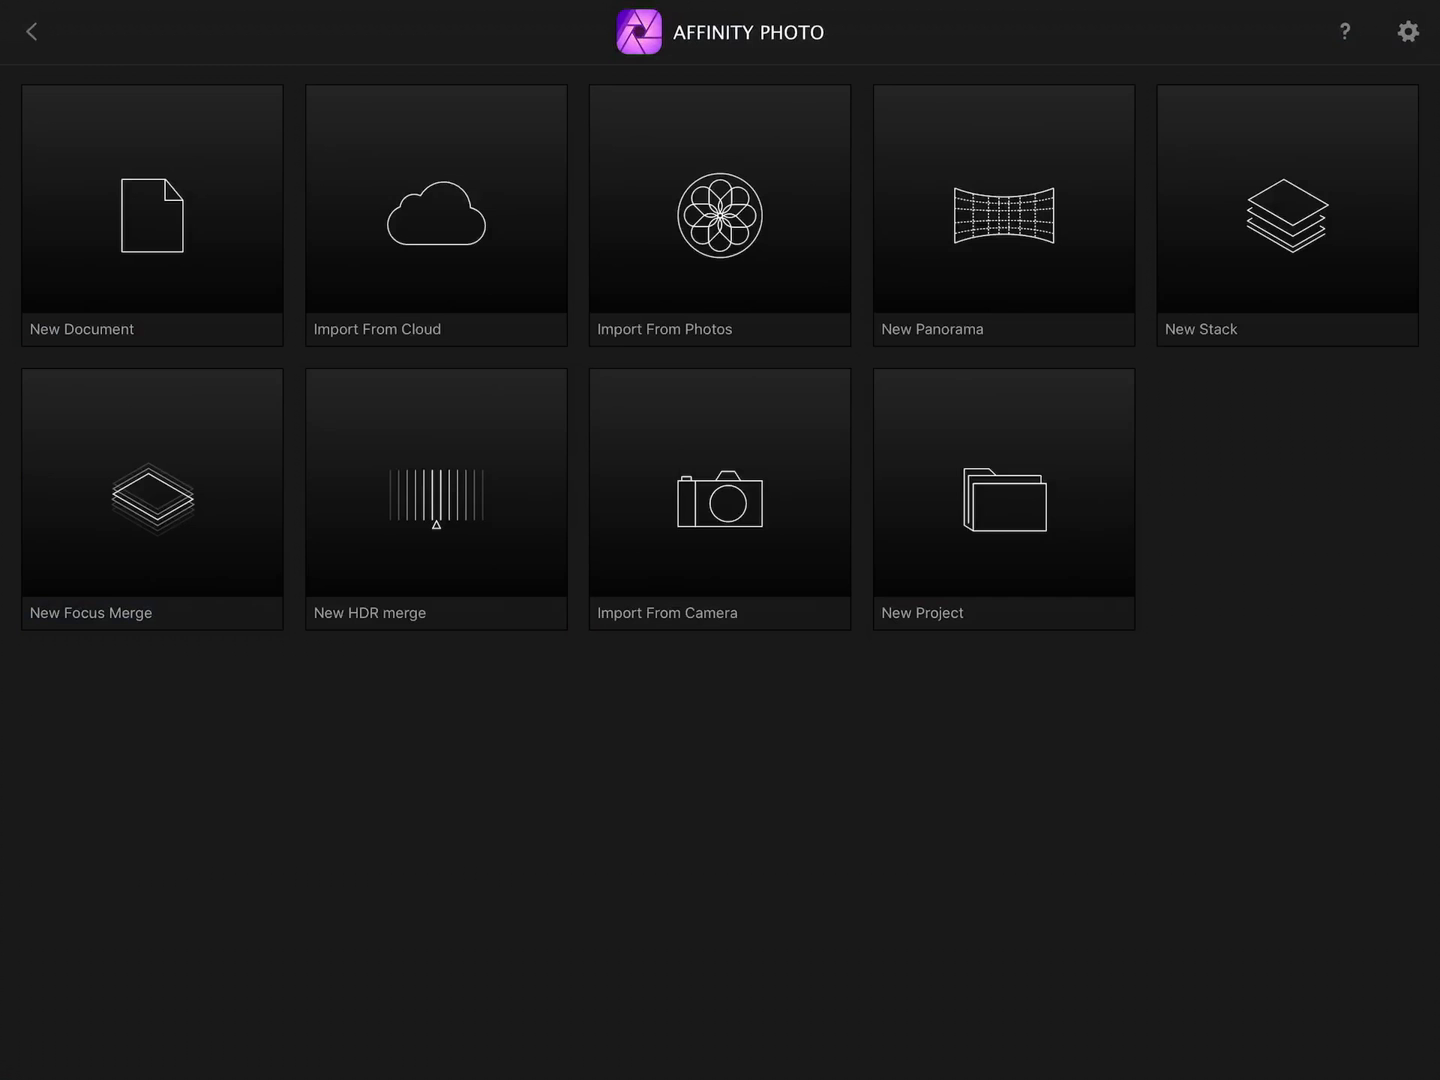
pyautogui.click(720, 216)
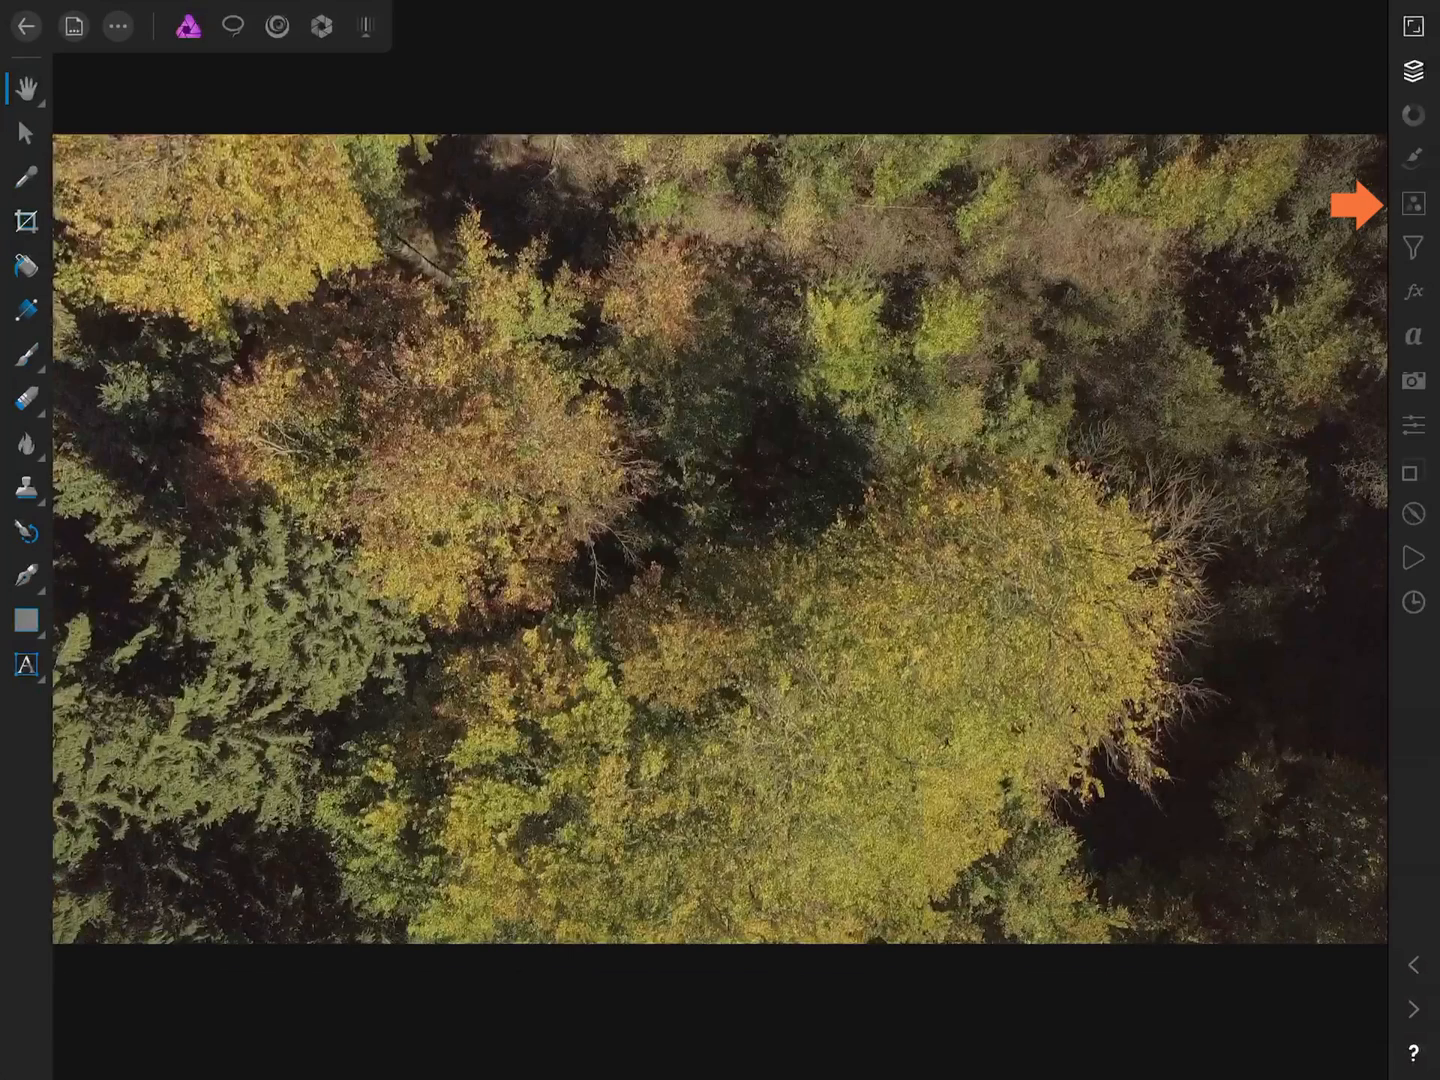
# Step: Add a Brightness / Contrast adjustment with Brightness 32% and Contrast 30%
pyautogui.click(1412, 204)
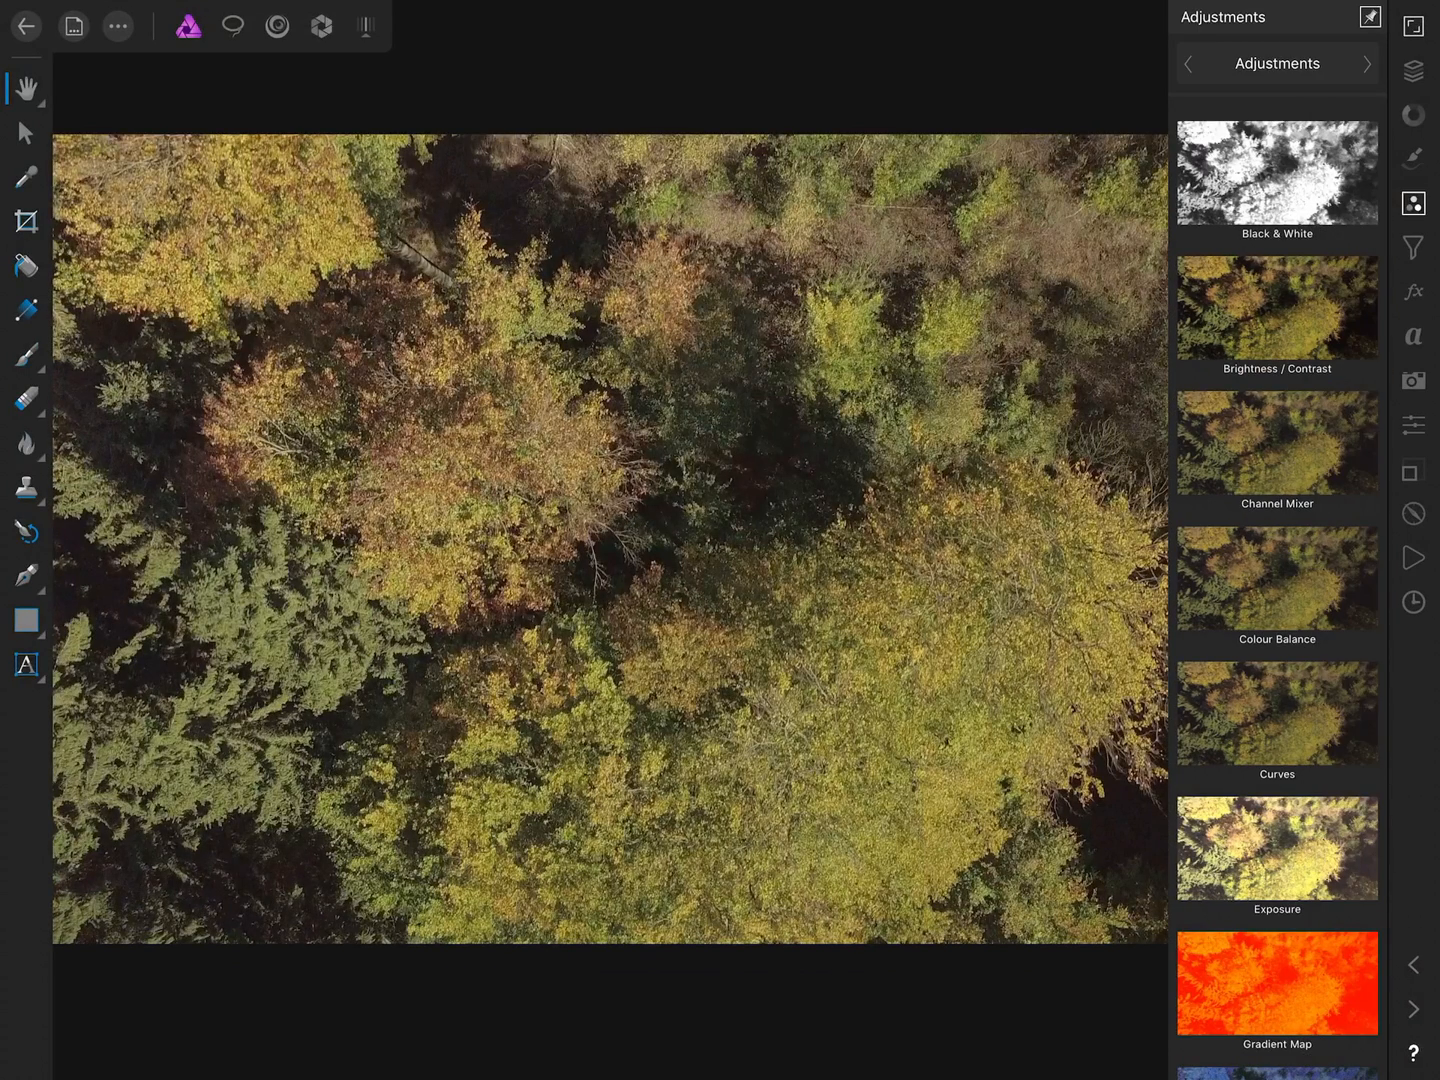
pyautogui.click(1276, 308)
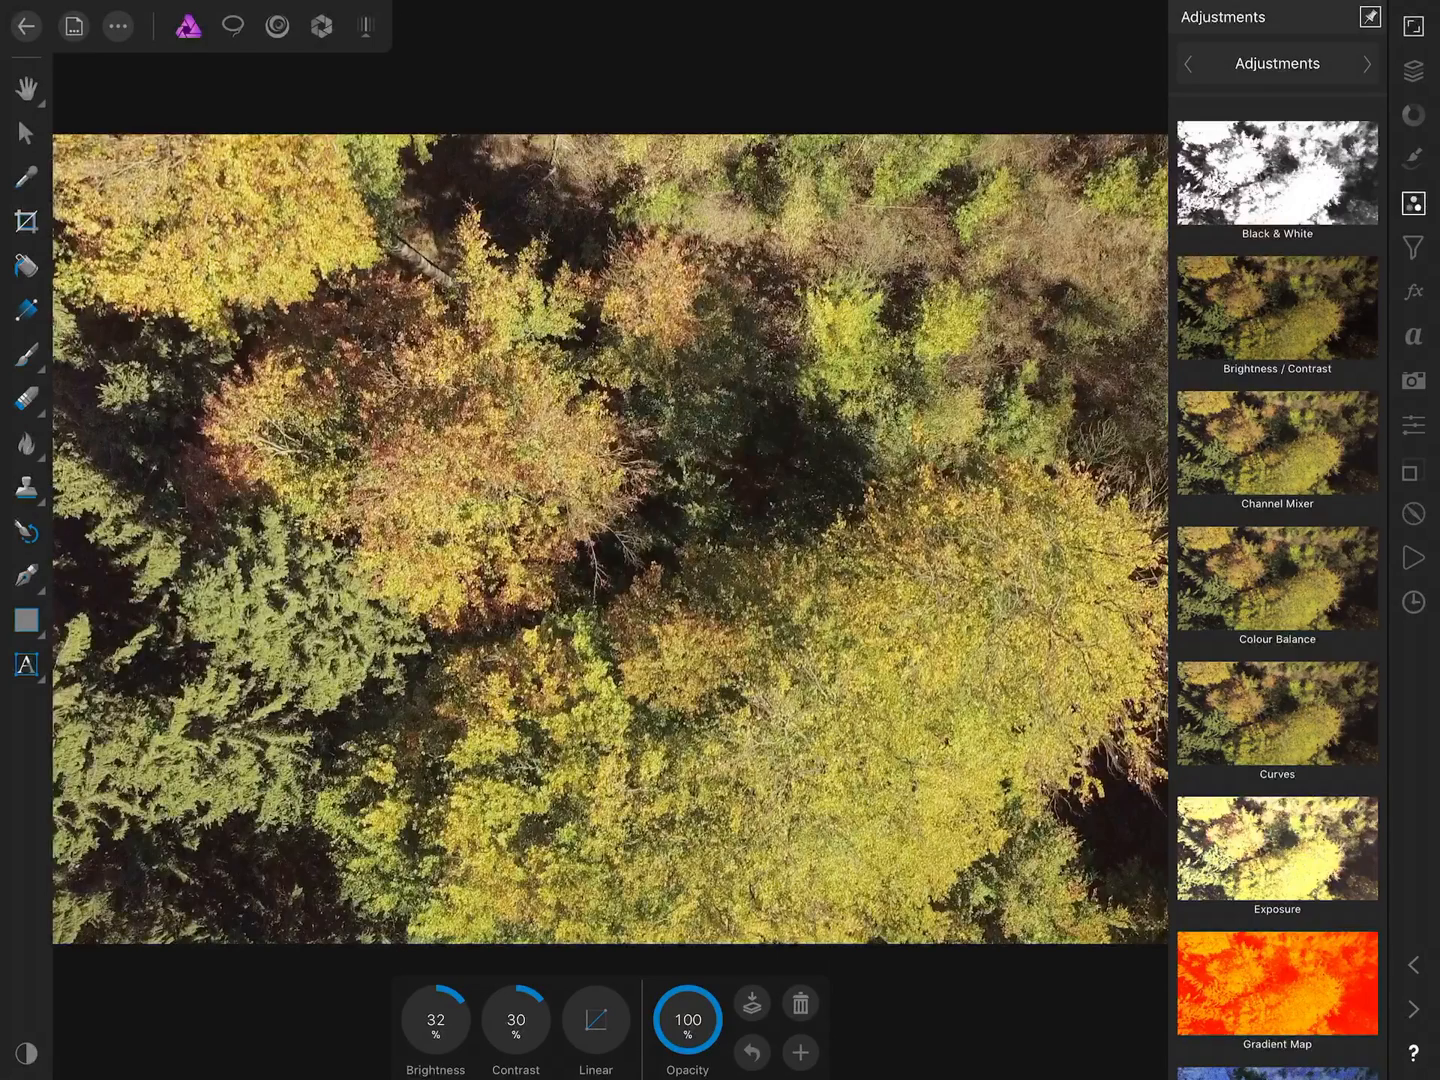
pyautogui.scroll(-3)
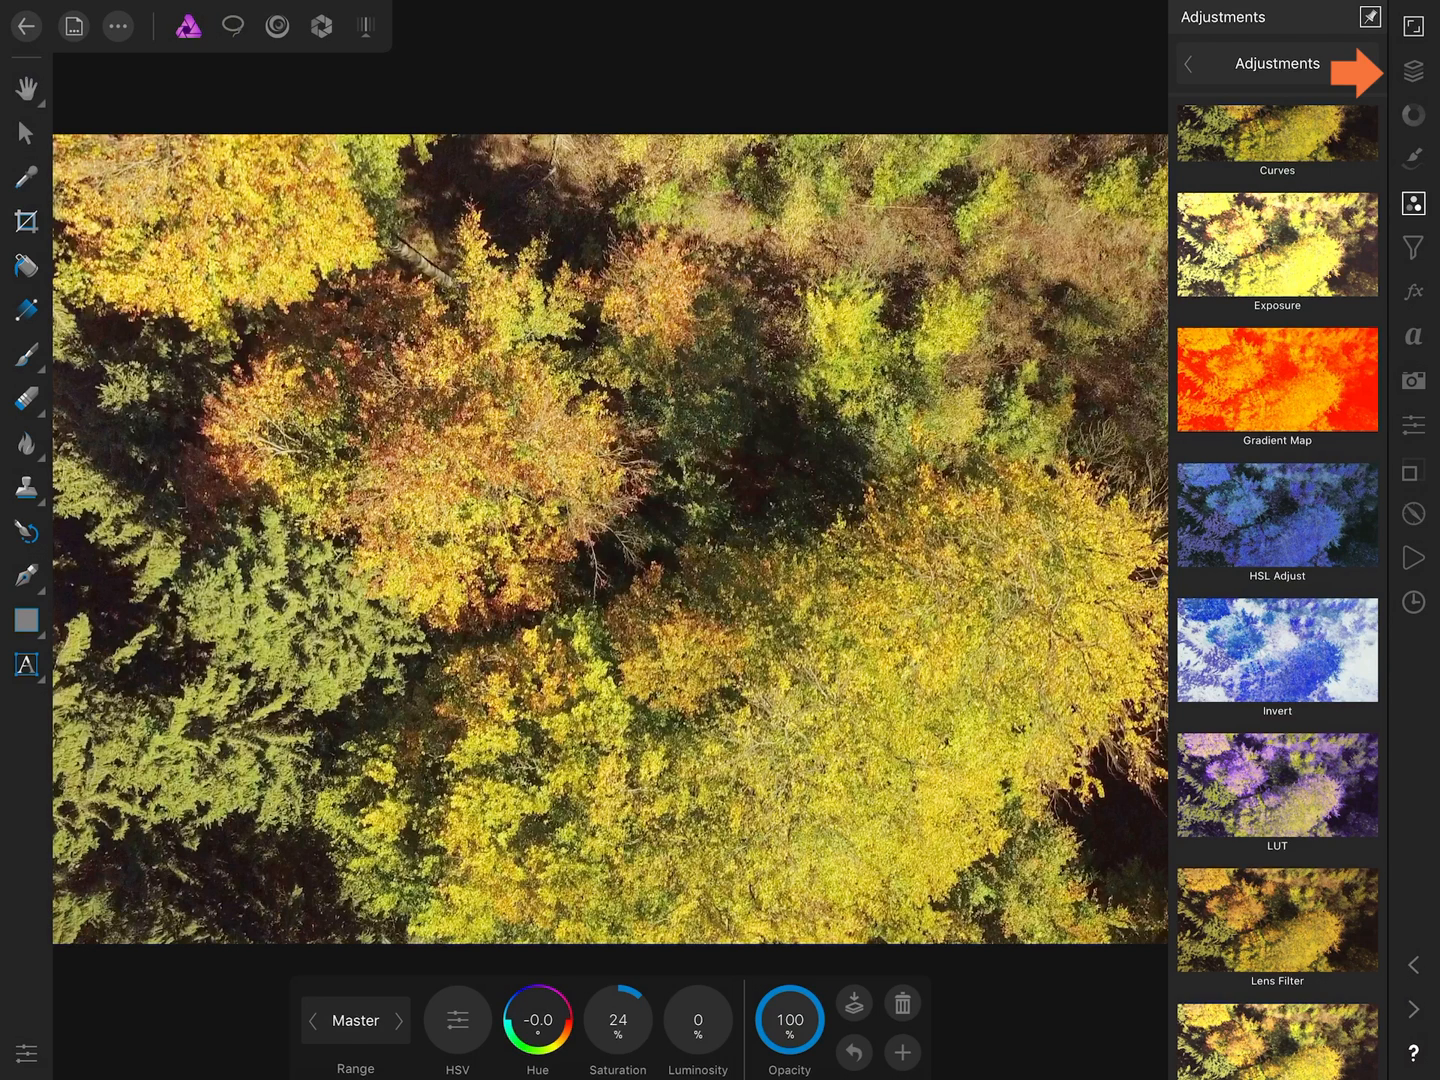
# Step: Check the layer stack with the HSL saturation boost, then return to Adjustments for Curves
pyautogui.click(1412, 72)
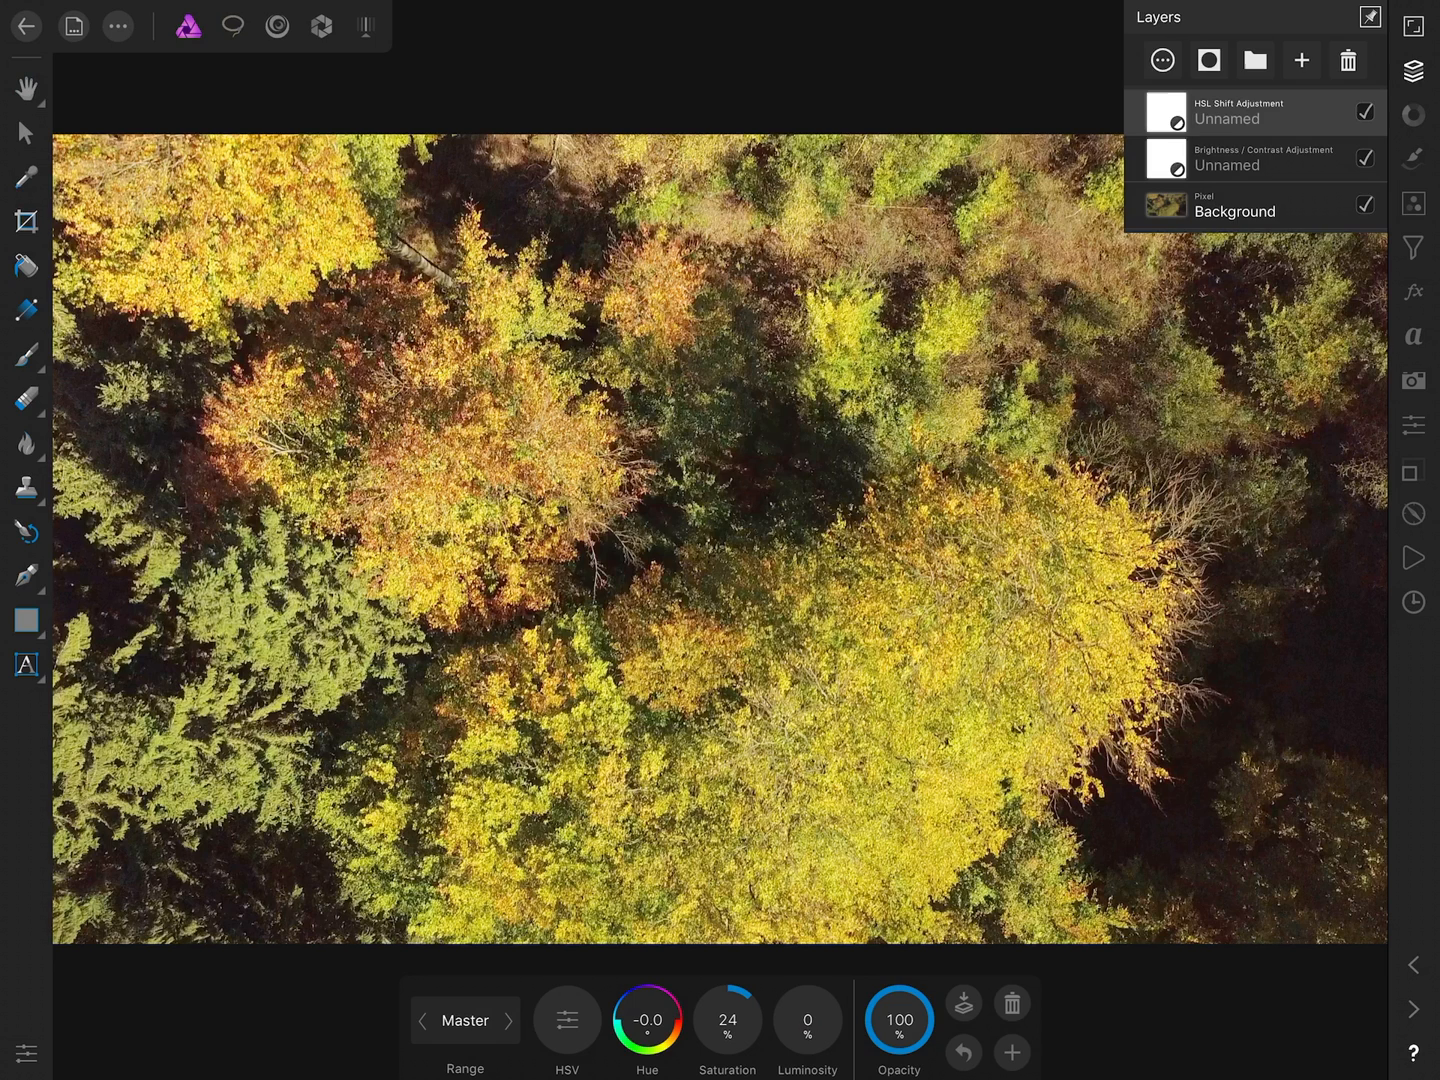
pyautogui.click(1412, 204)
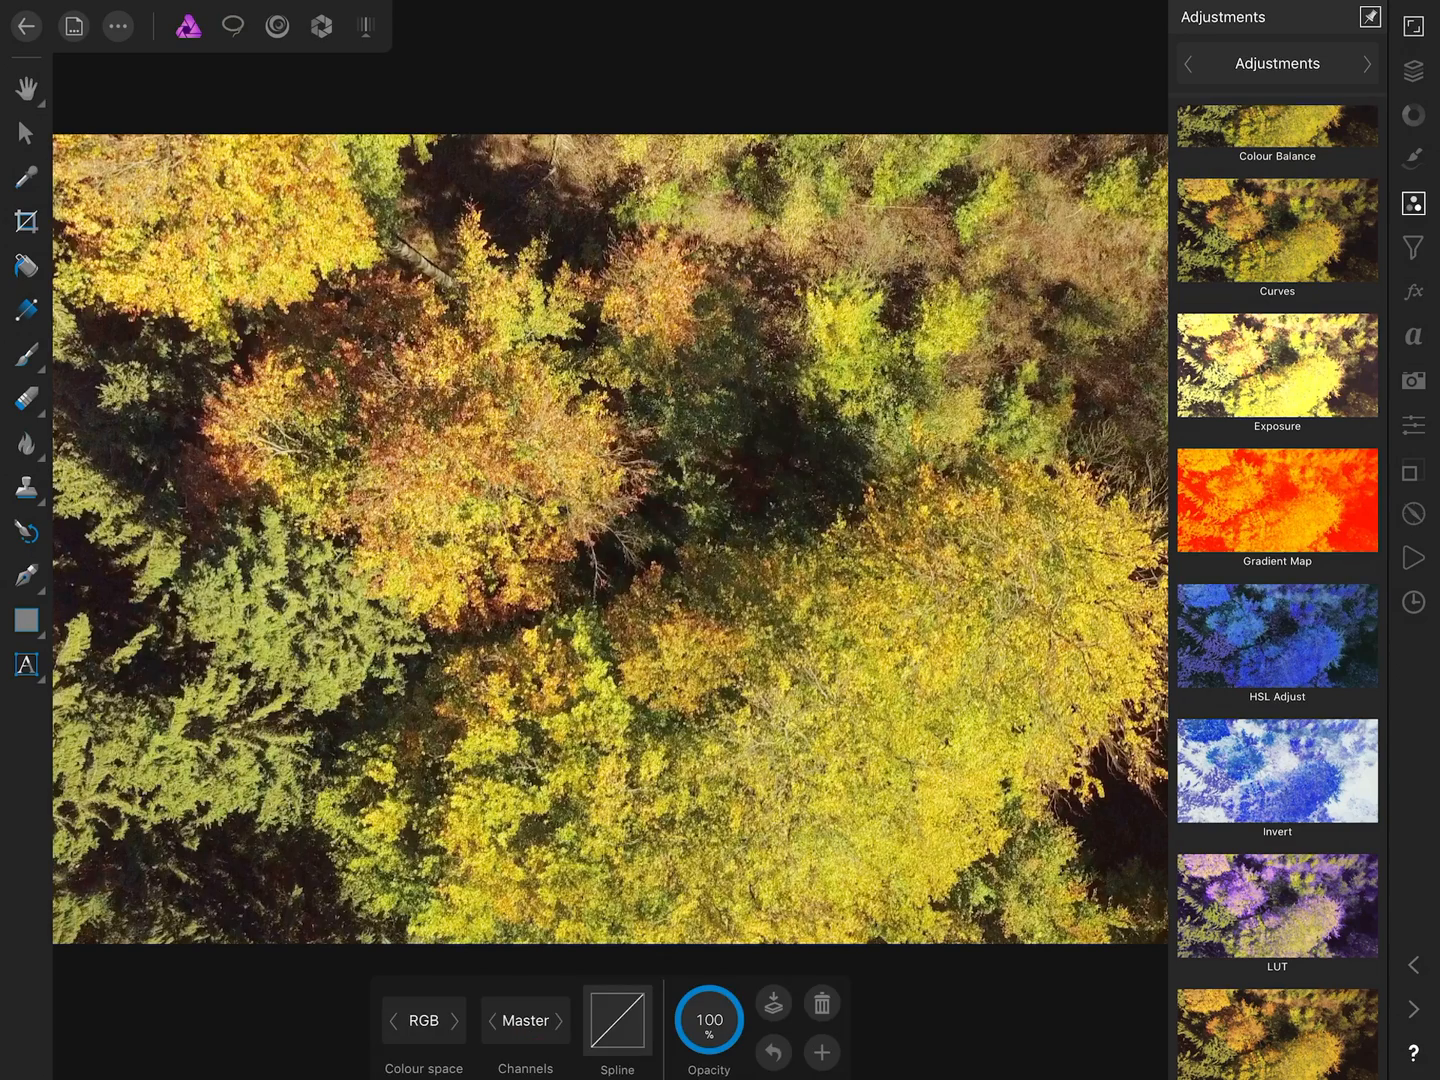
# Step: Shape the Curves layer into an S-curve for deeper shadows and stronger contrast
pyautogui.click(616, 1020)
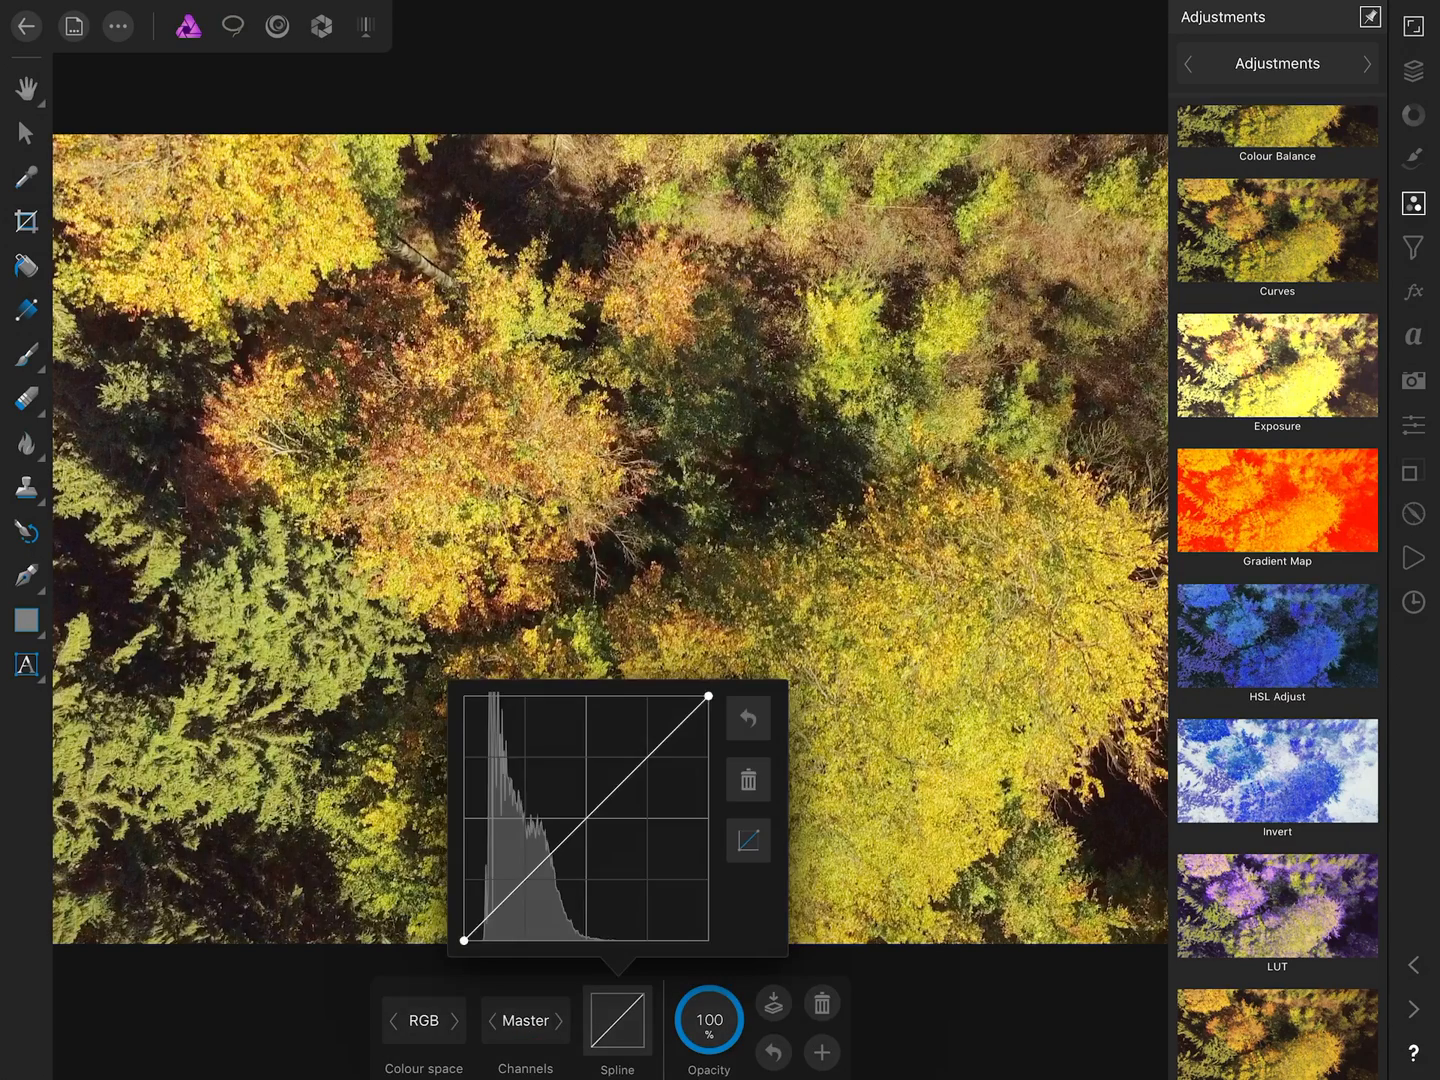
pyautogui.click(500, 906)
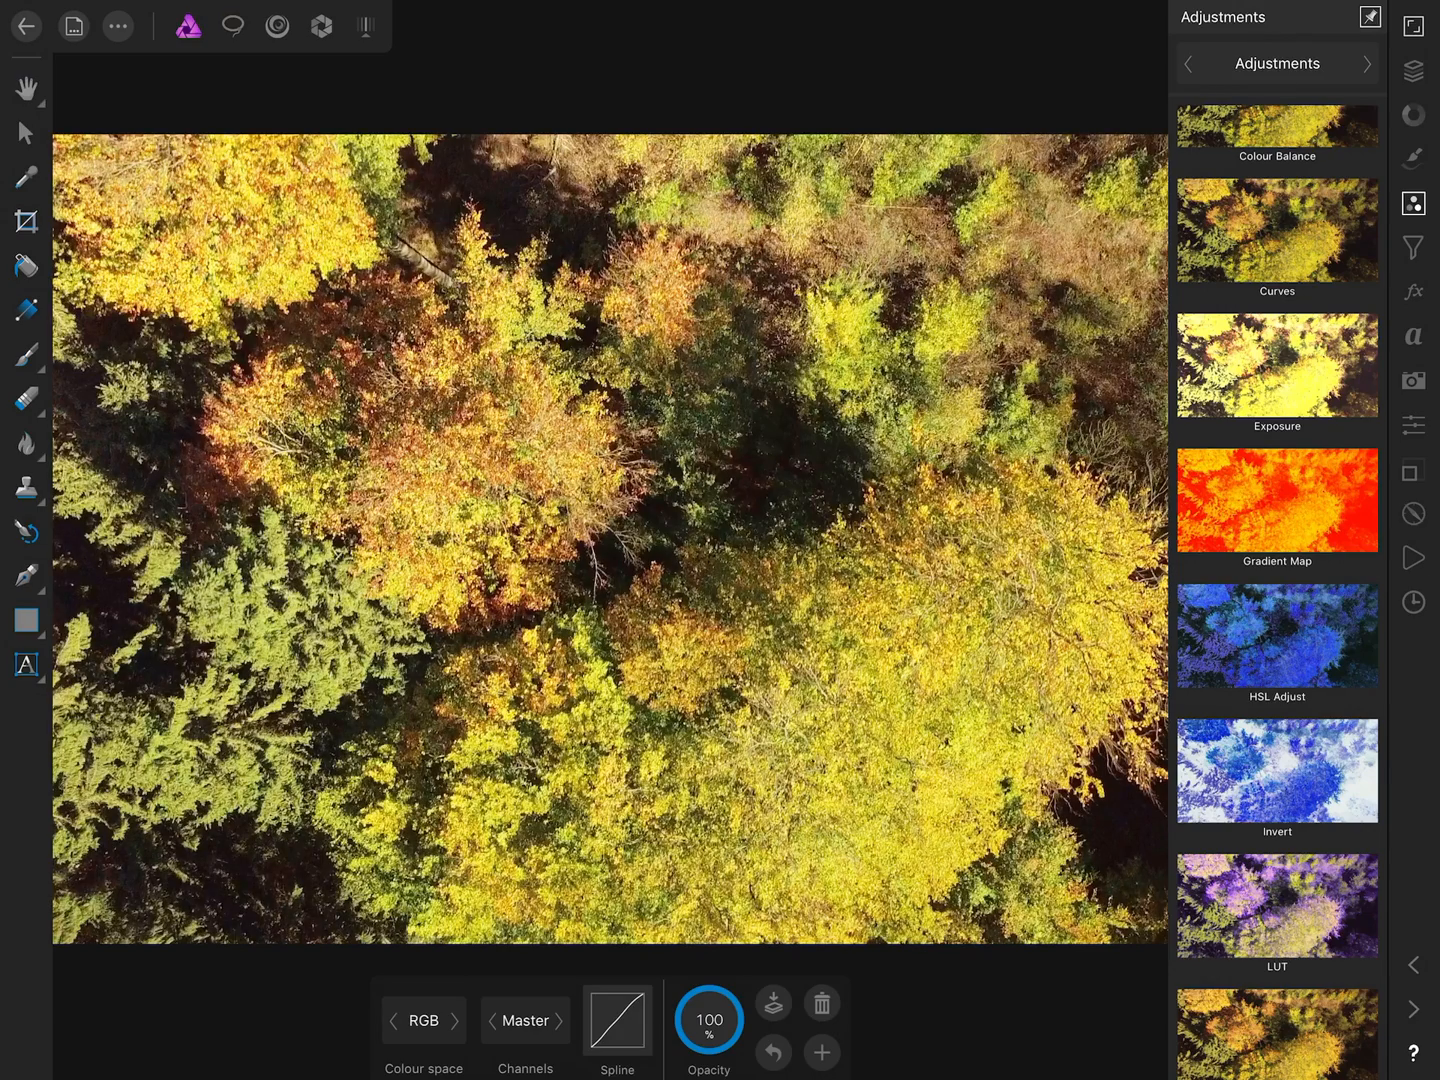
pyautogui.click(1412, 72)
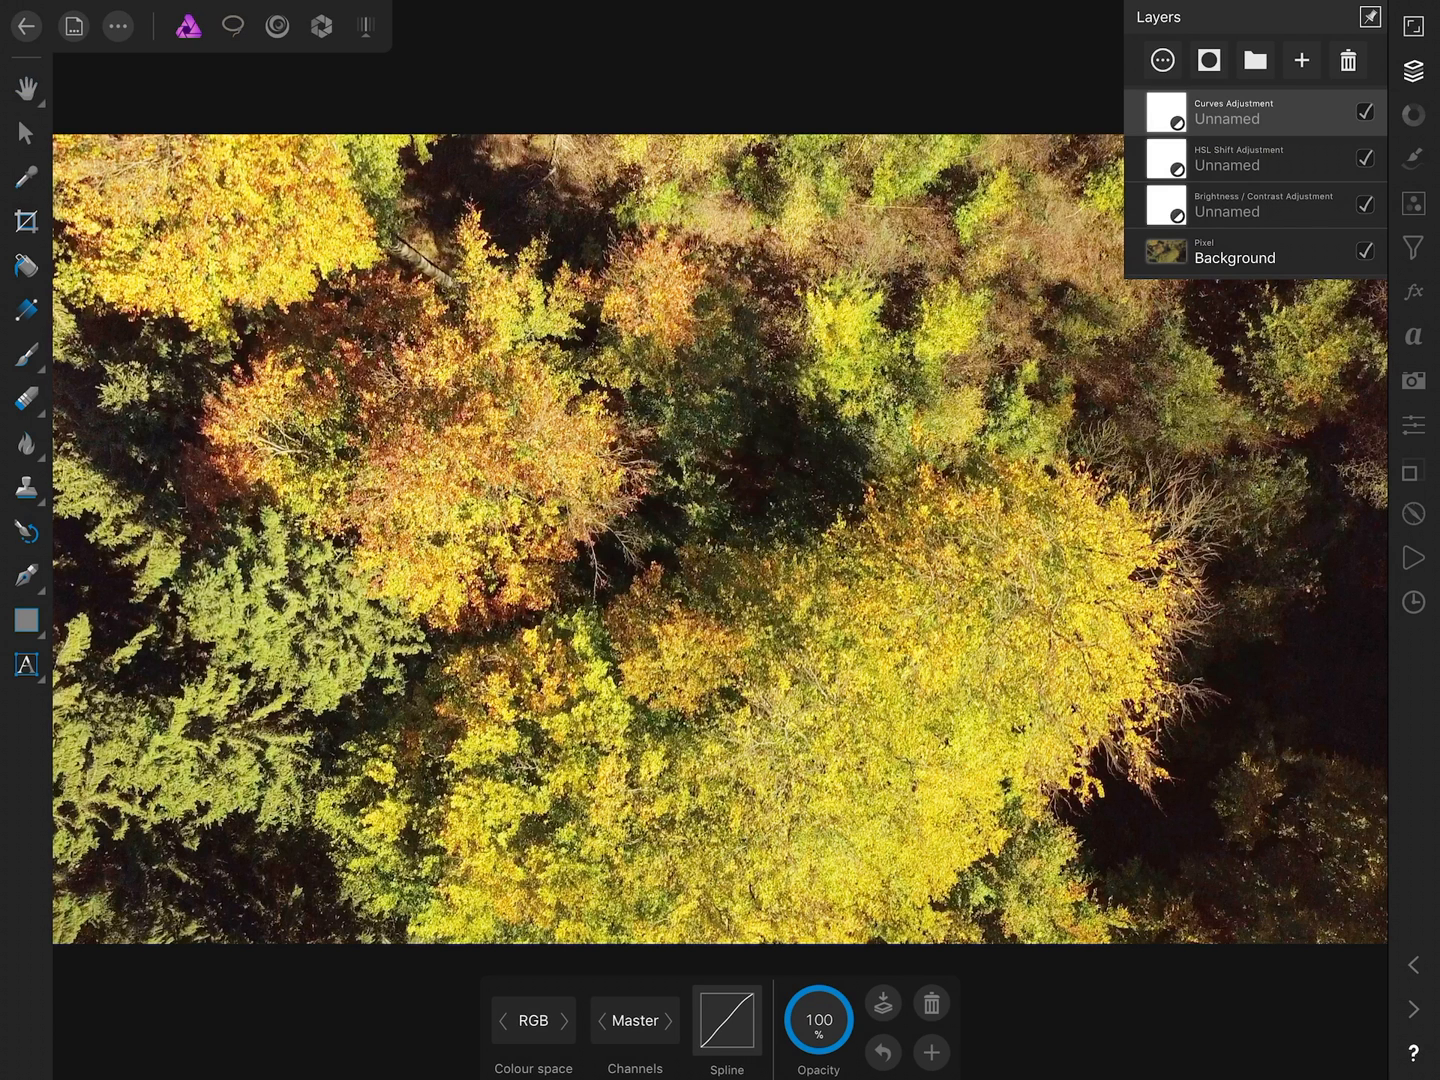
# Step: Toggle the Curves and HSL layers off and on in the Layers Studio to compare before and after
pyautogui.click(1364, 112)
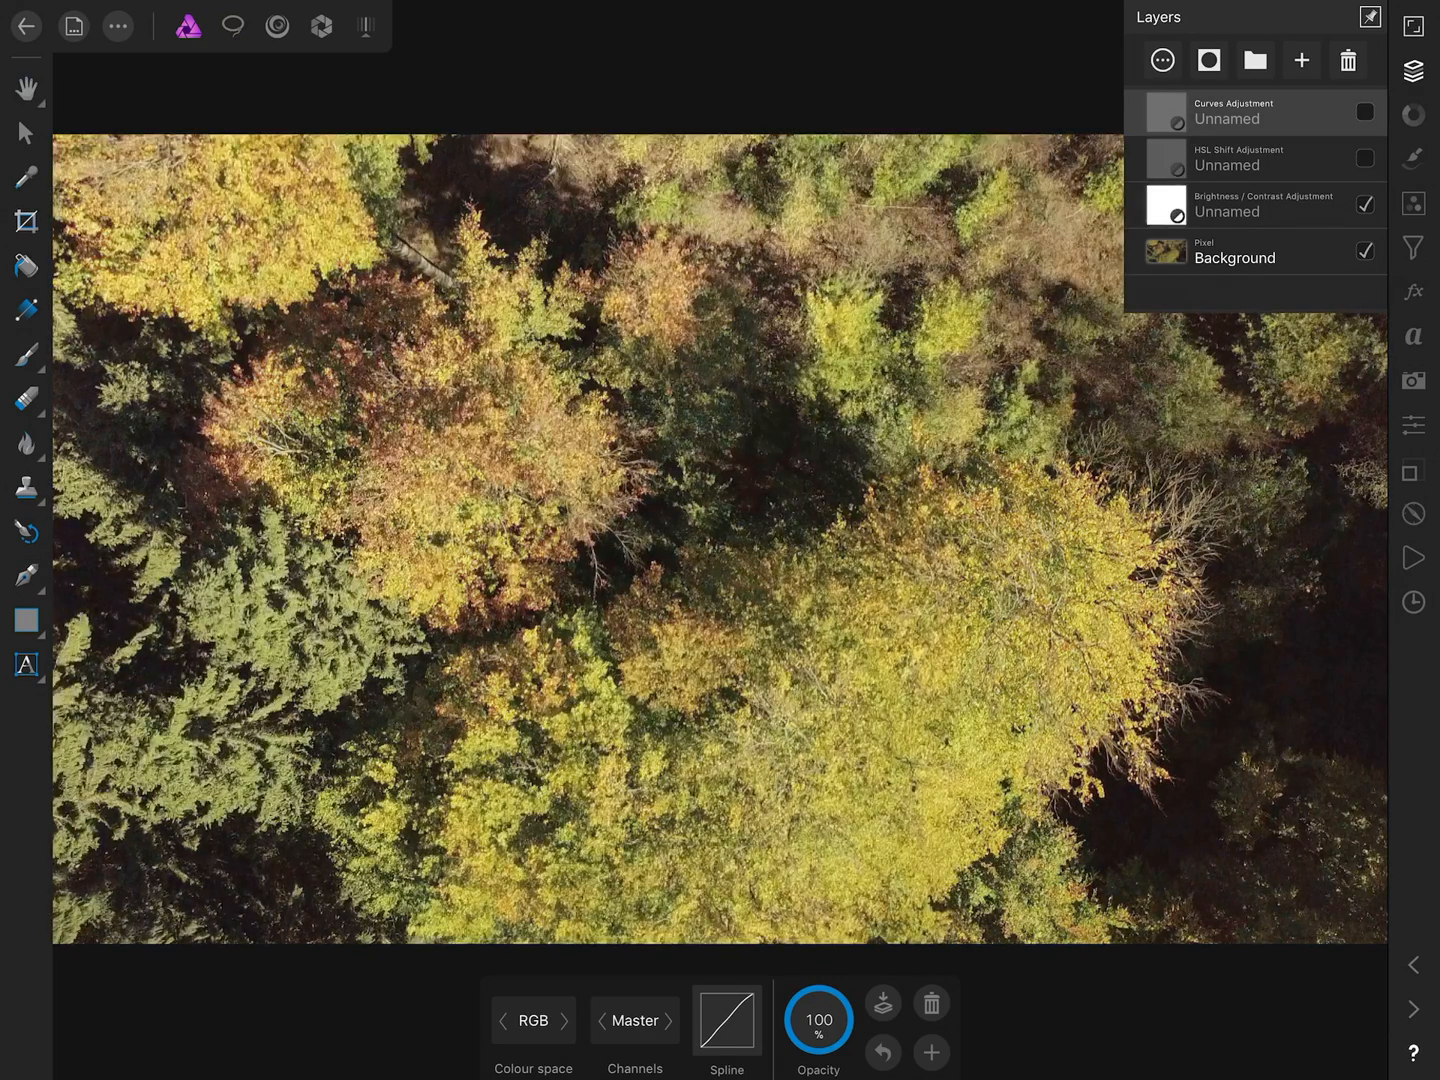
pyautogui.click(1364, 112)
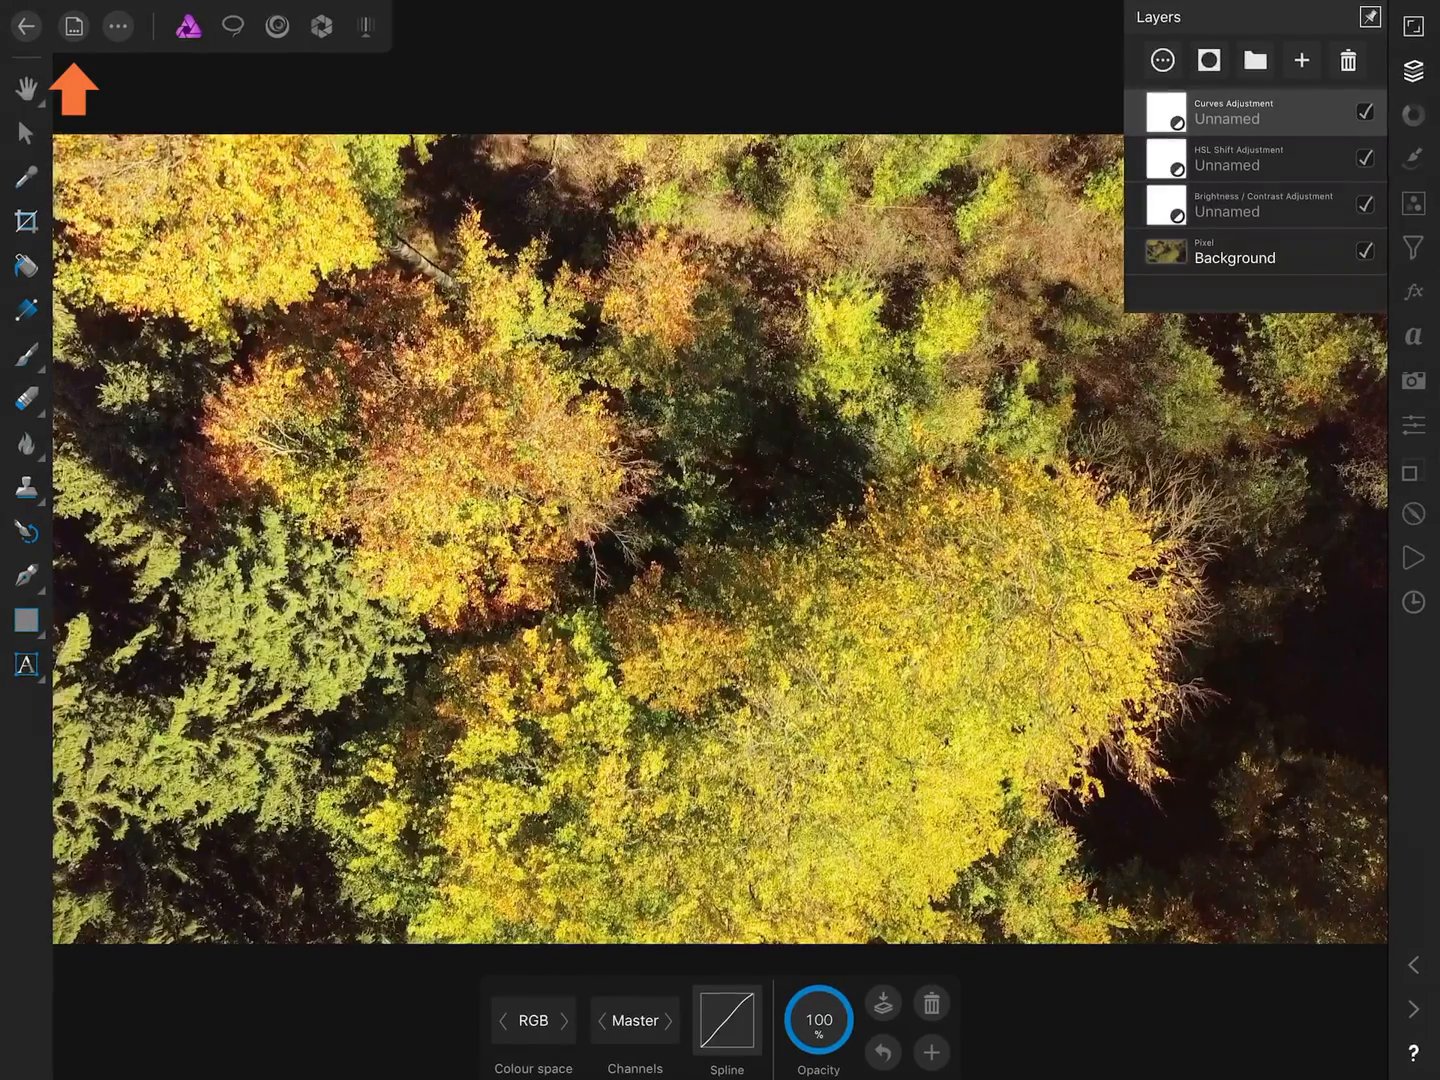
# Step: Export the adjustments as a .cube LUT named Test at quality 64
pyautogui.click(118, 26)
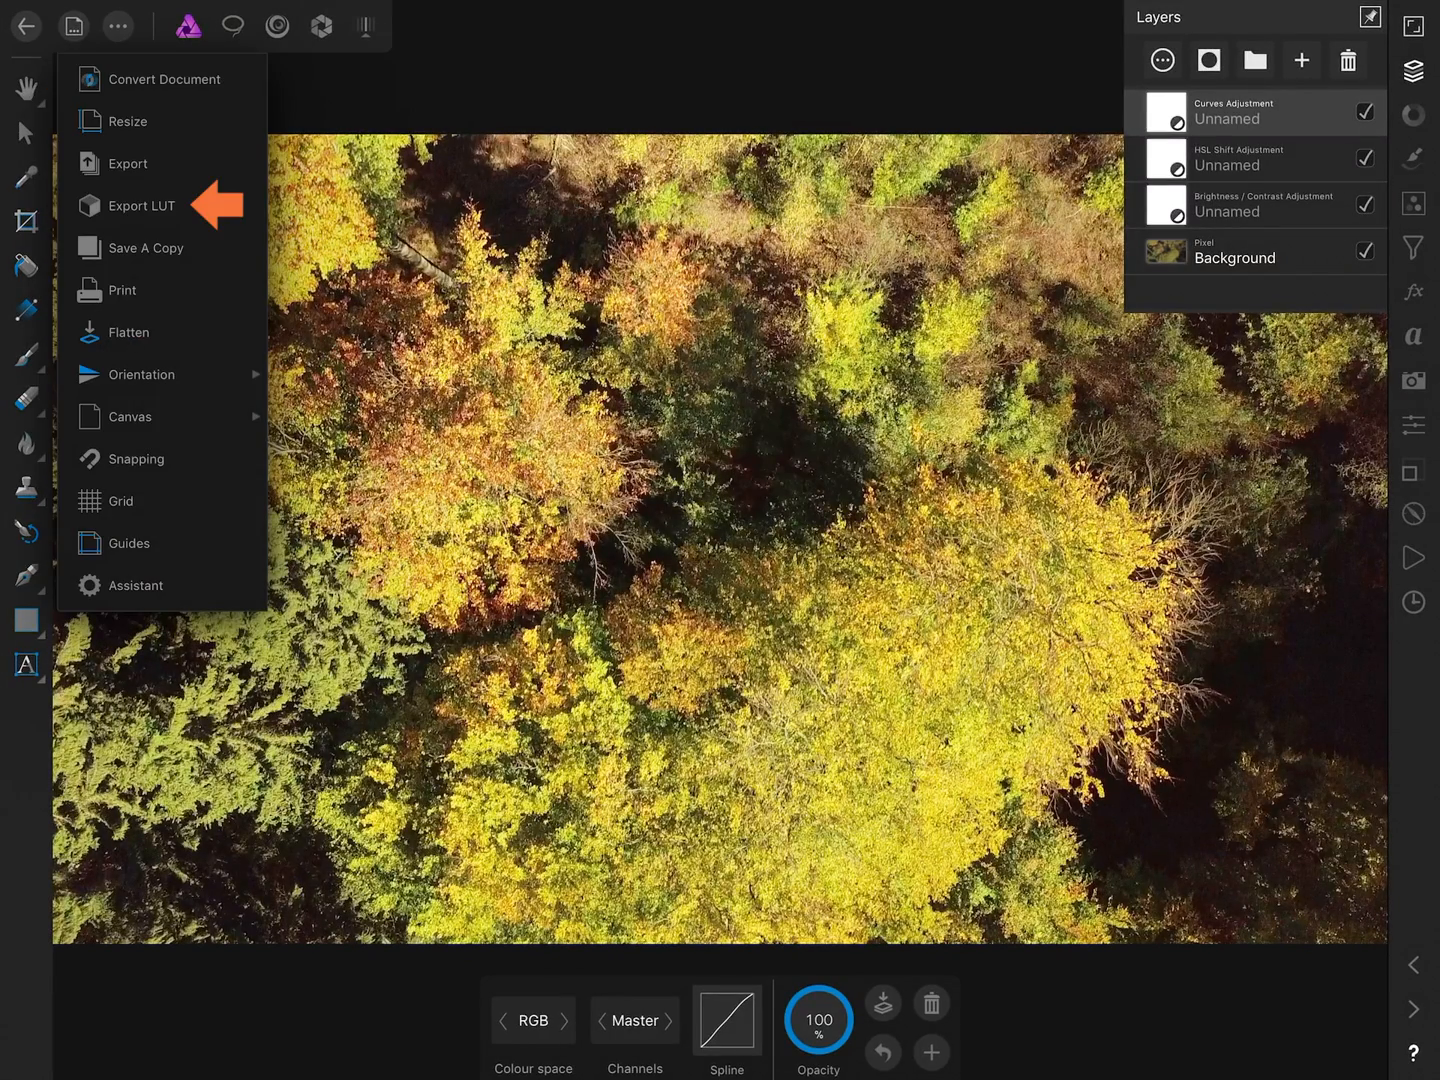
pyautogui.click(140, 204)
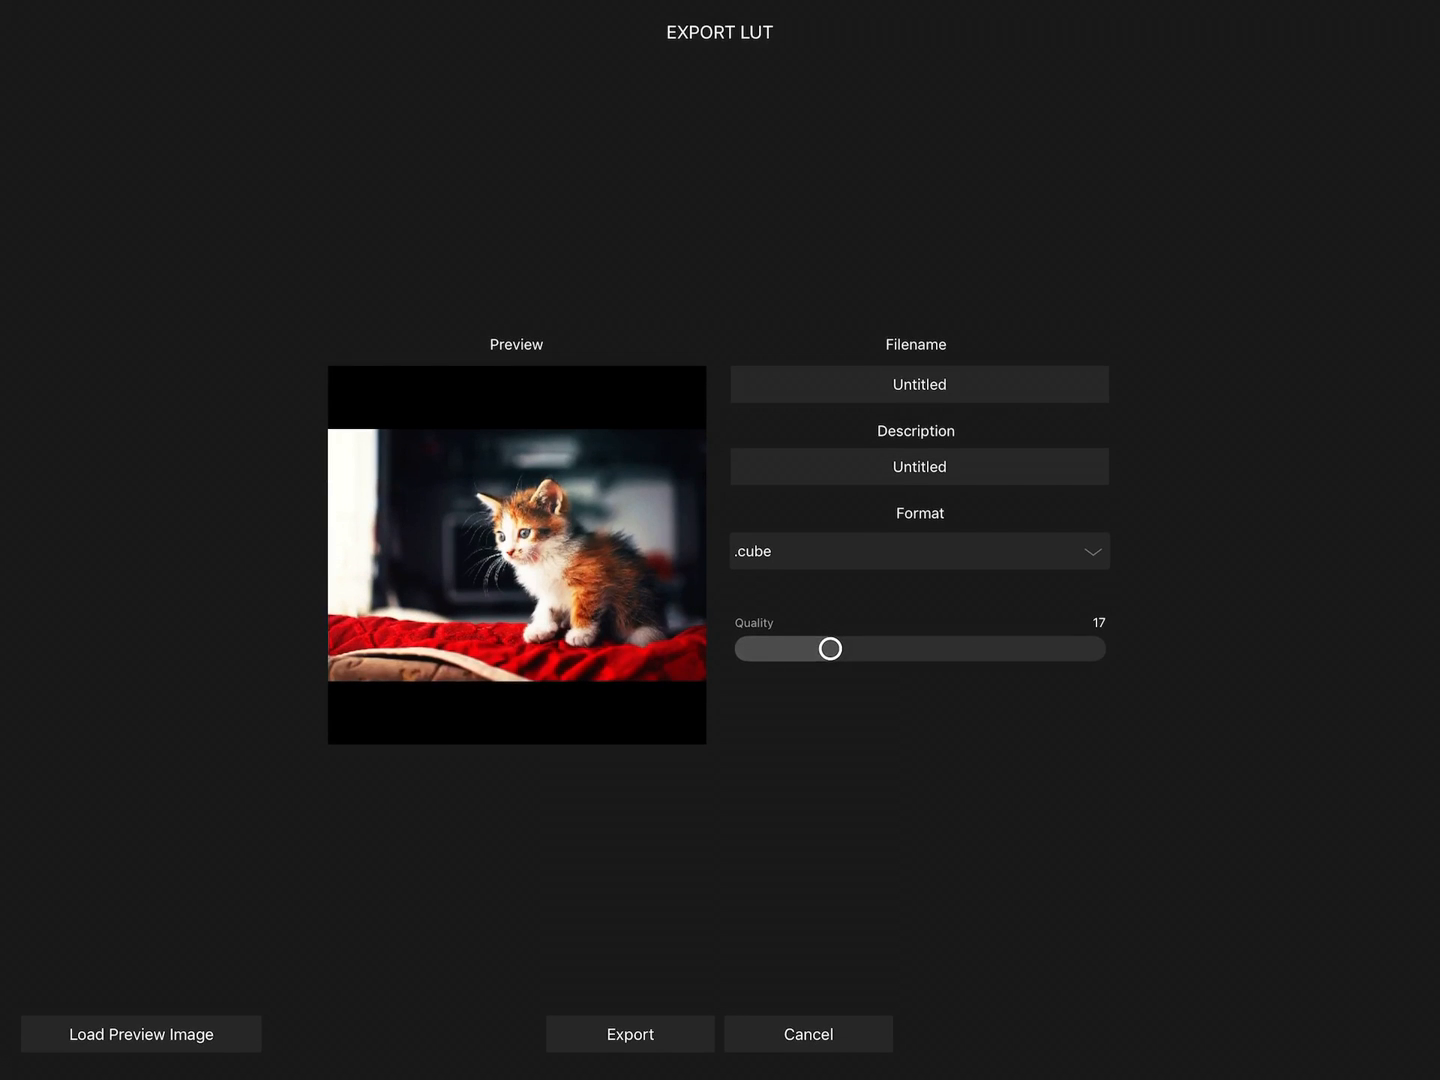
pyautogui.click(918, 384)
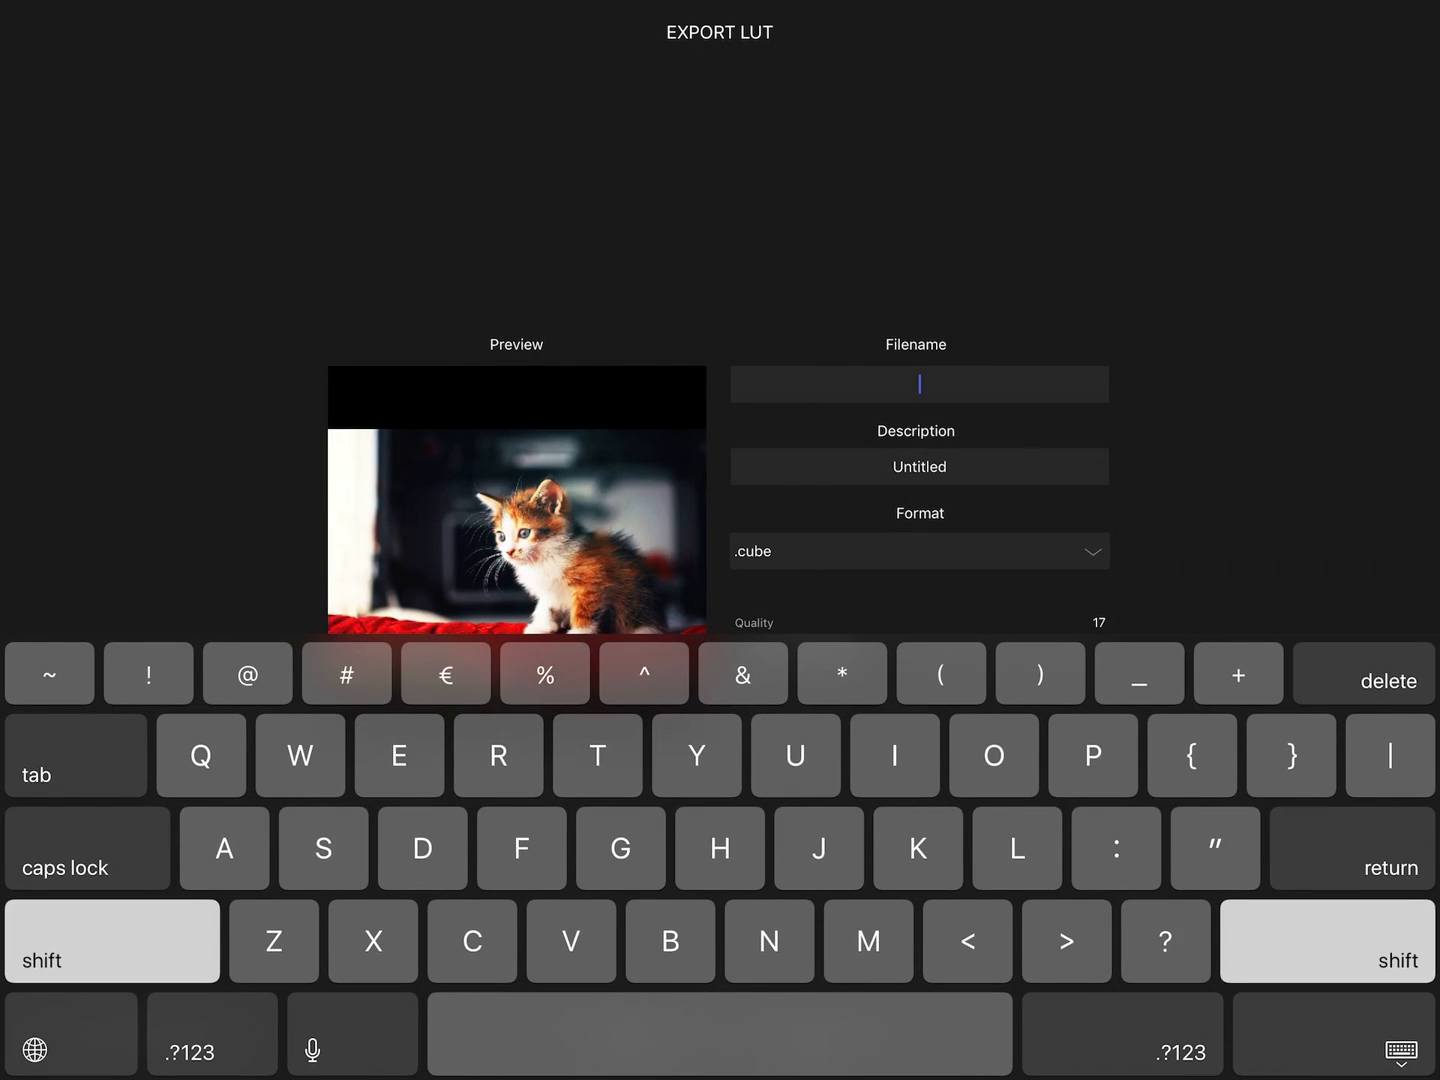
pyautogui.write('Test')
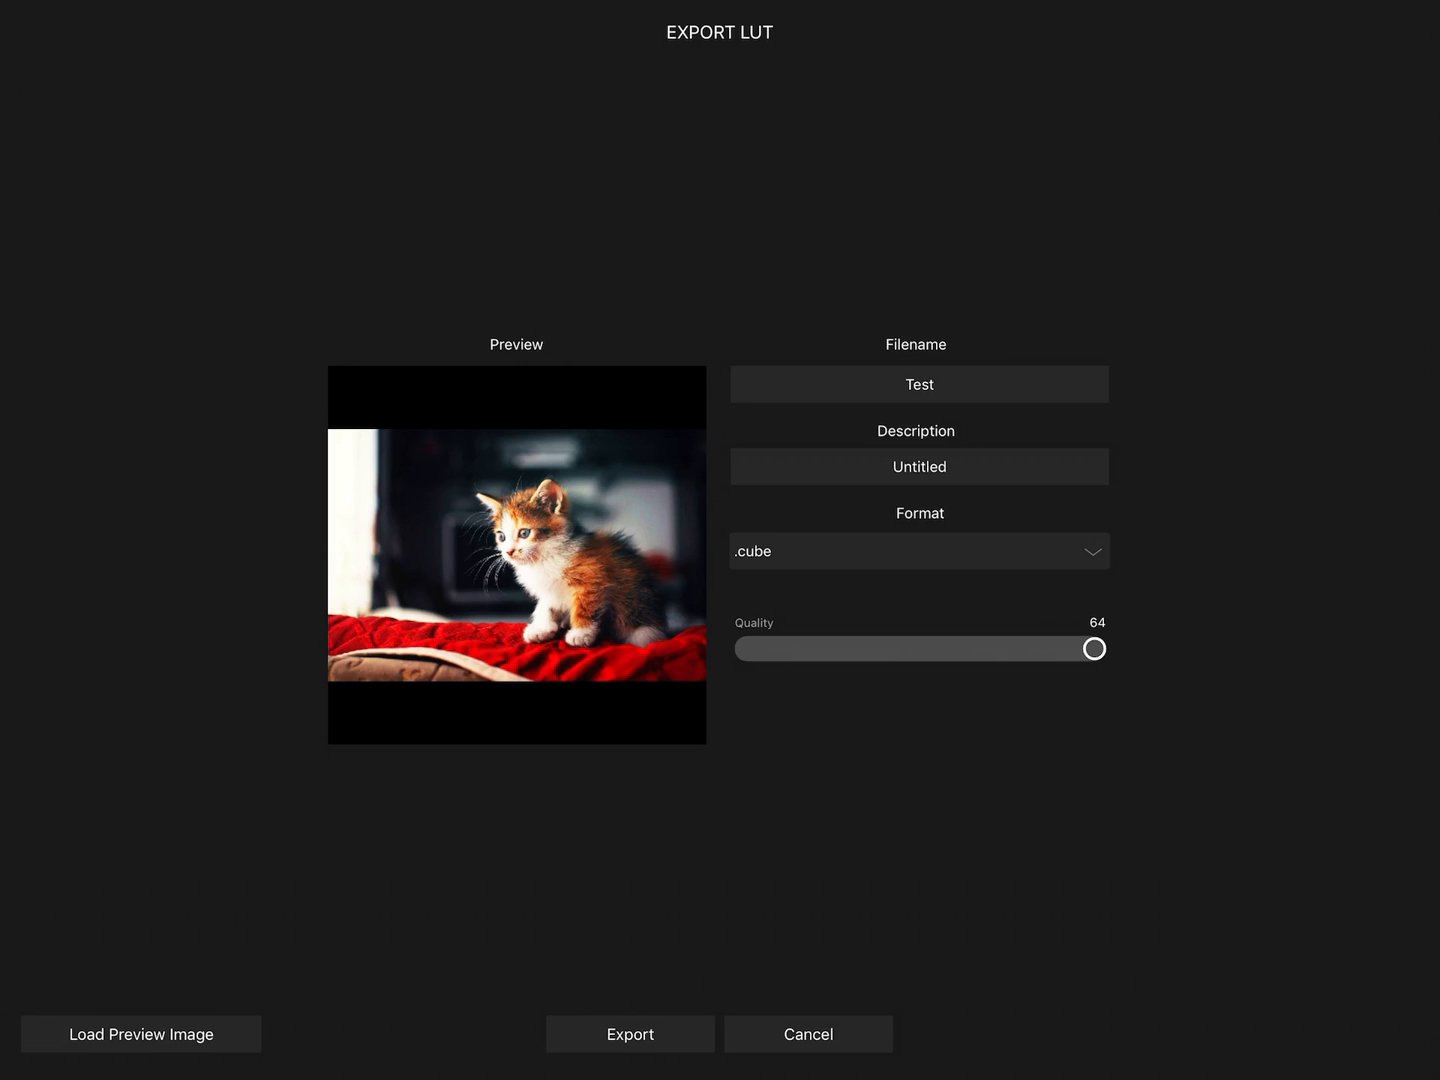
pyautogui.click(630, 1034)
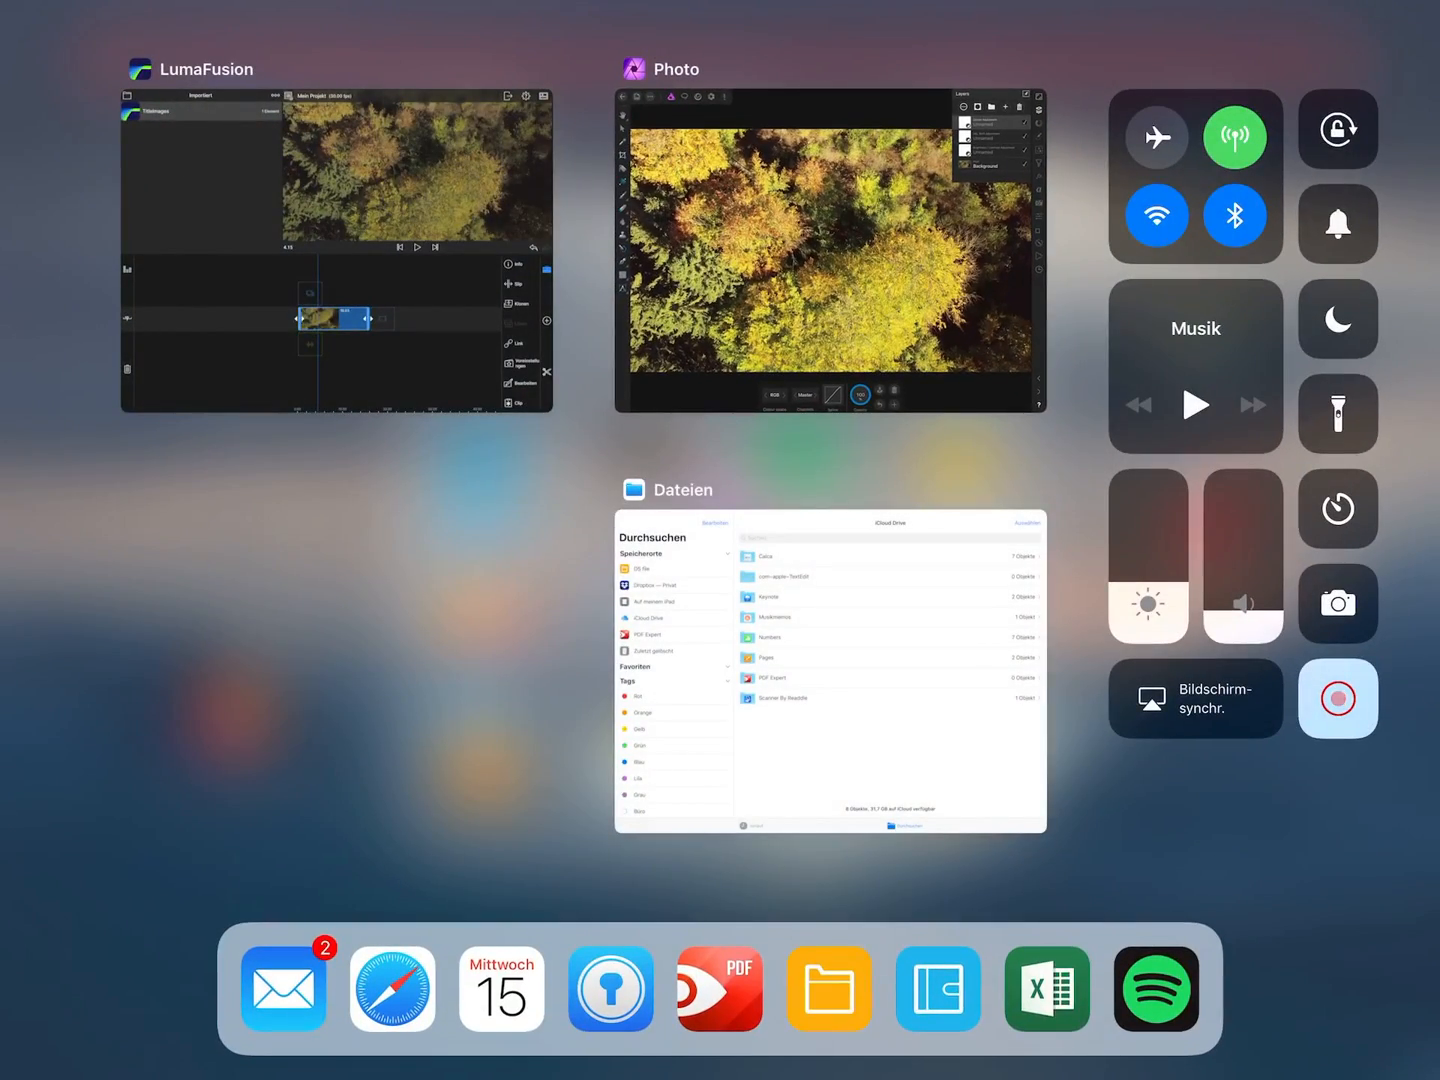
# Step: Return to LumaFusion and show the forest clip's LUT/presets tab in the FX editor
pyautogui.click(336, 250)
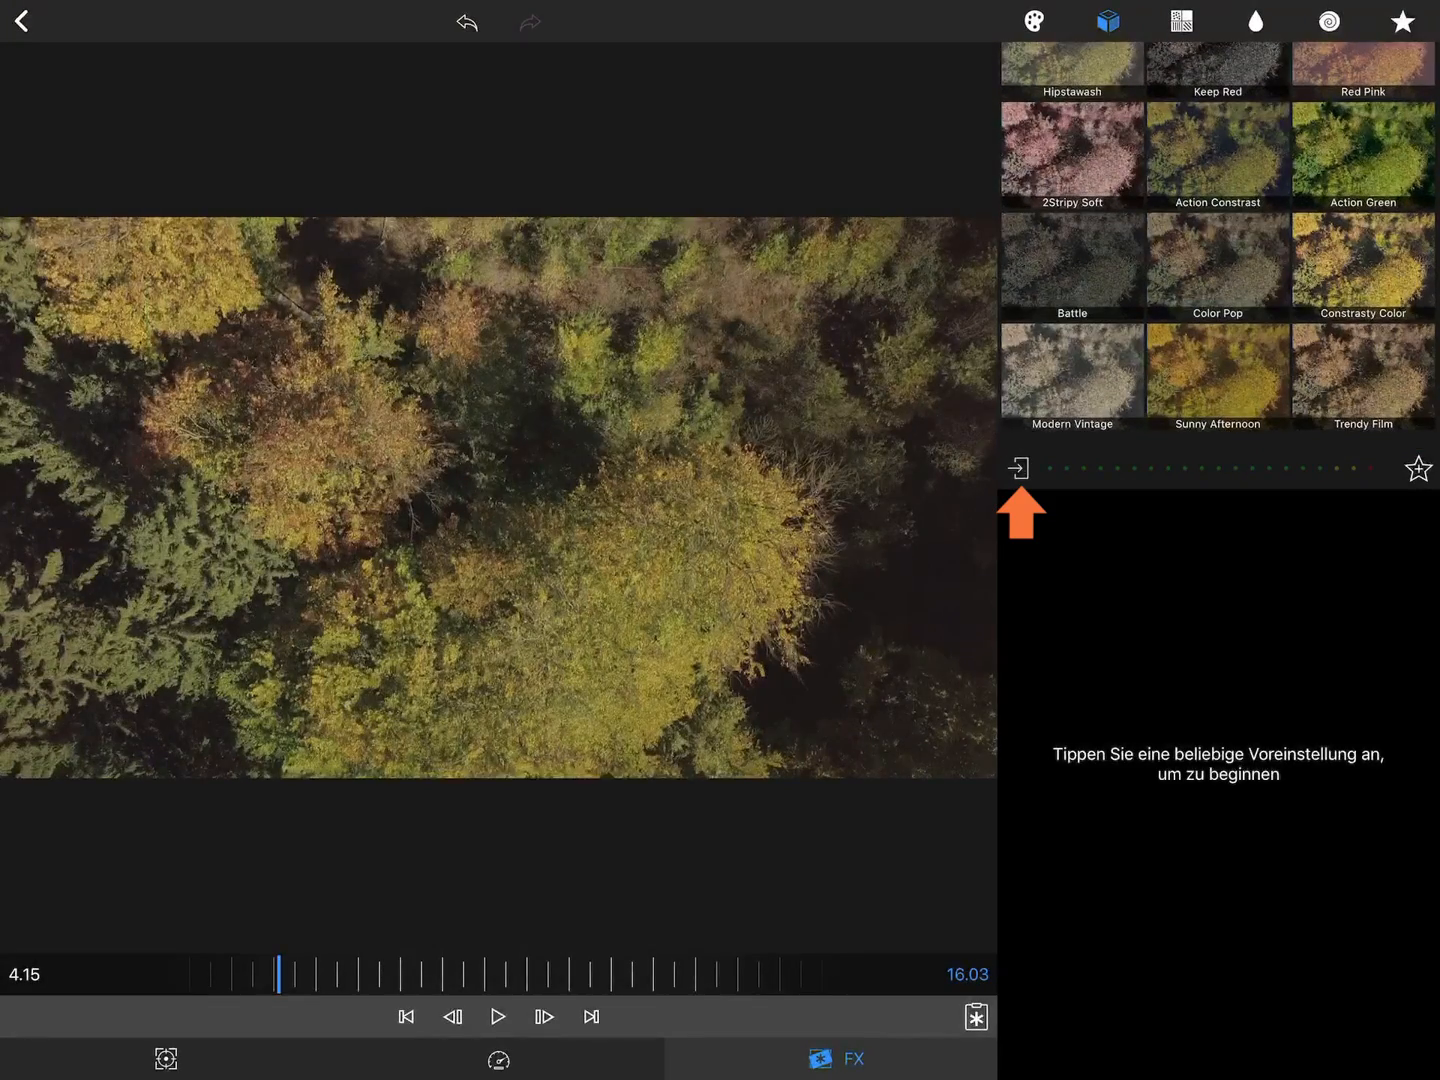
# Step: Import the Test .cube file from iCloud-Laufwerk and apply it to the forest clip
pyautogui.click(1018, 468)
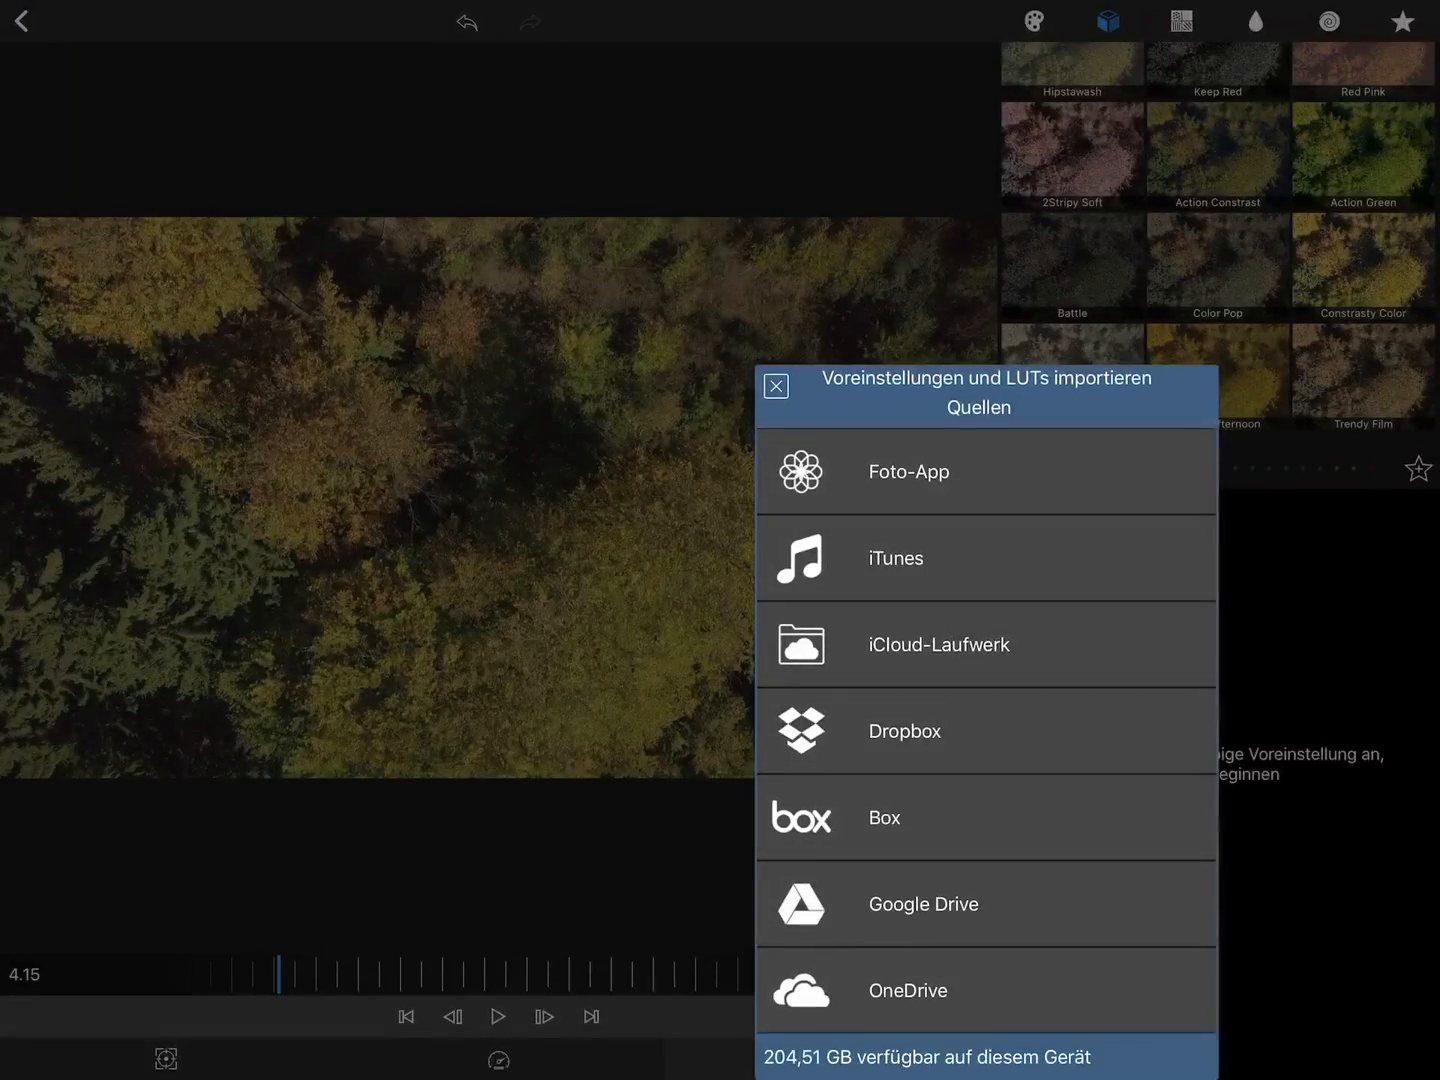
pyautogui.click(936, 644)
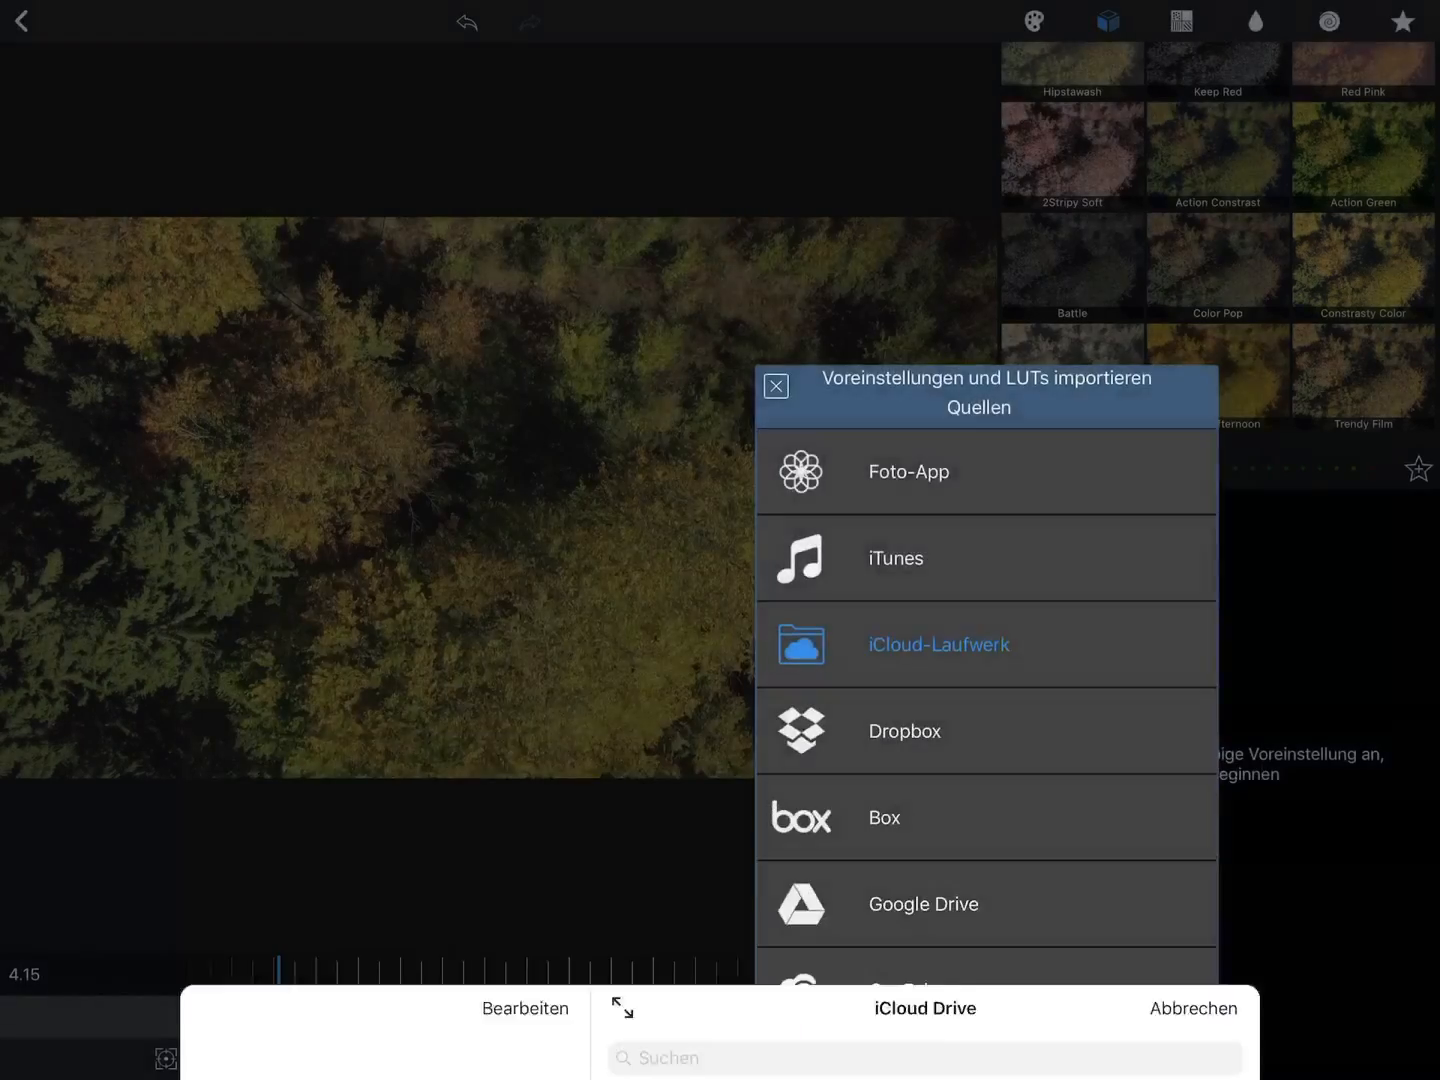
pyautogui.click(938, 644)
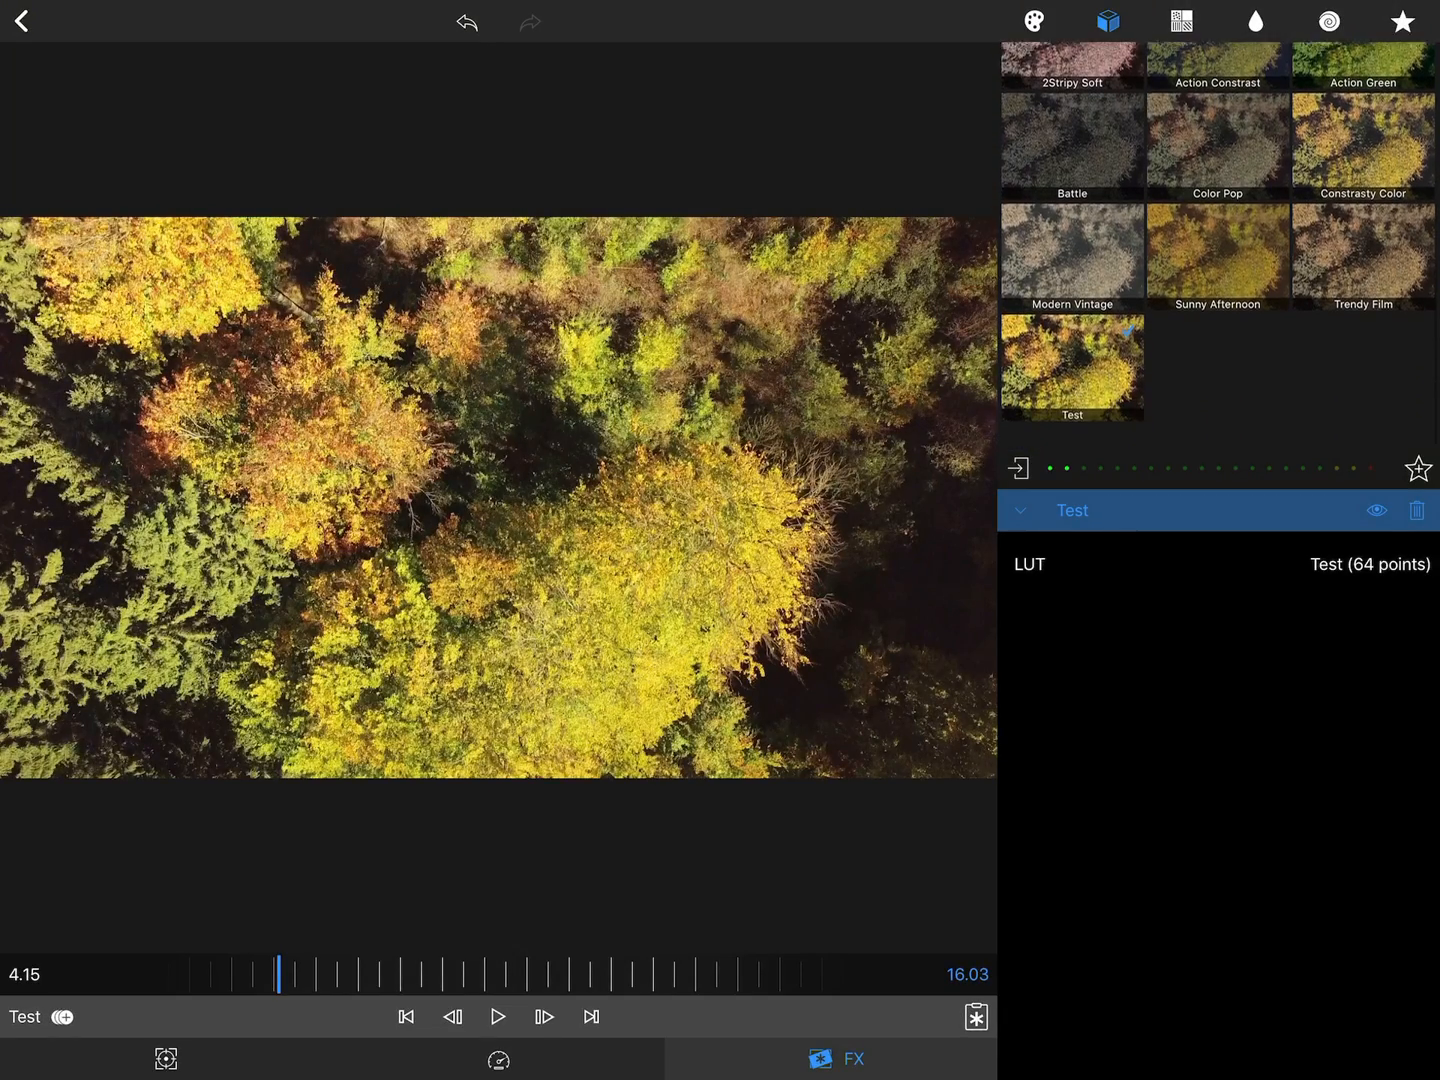
# Step: Toggle the Test LUT's eye icon to compare graded and ungraded, ending with it hidden
pyautogui.scroll(3)
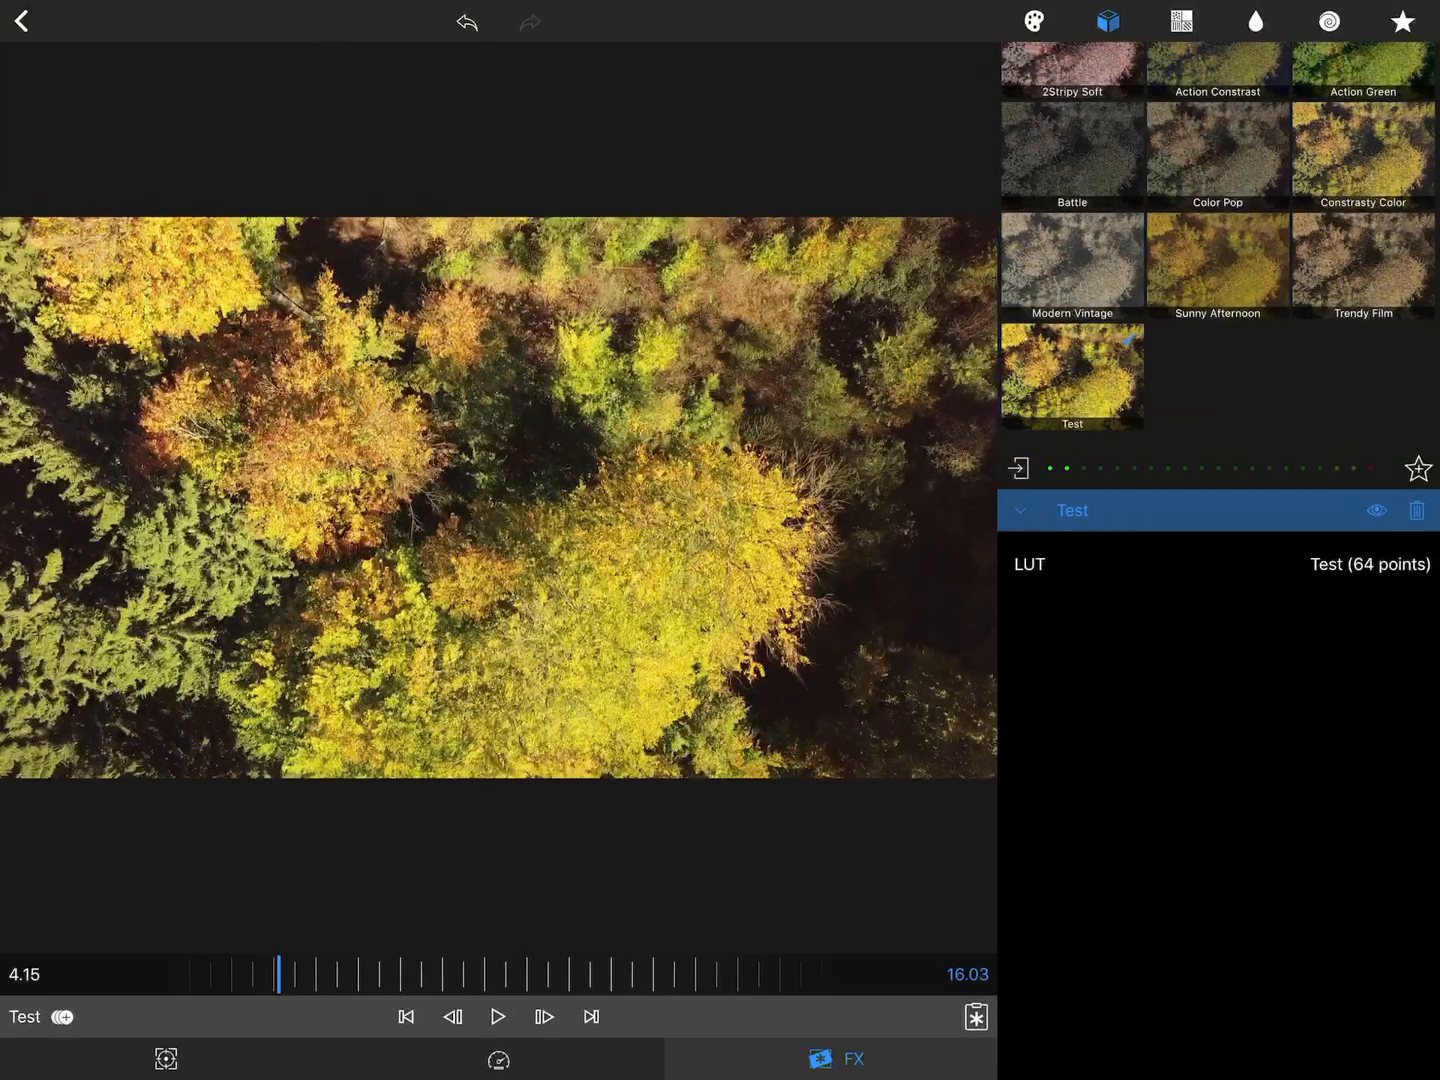
pyautogui.click(1376, 510)
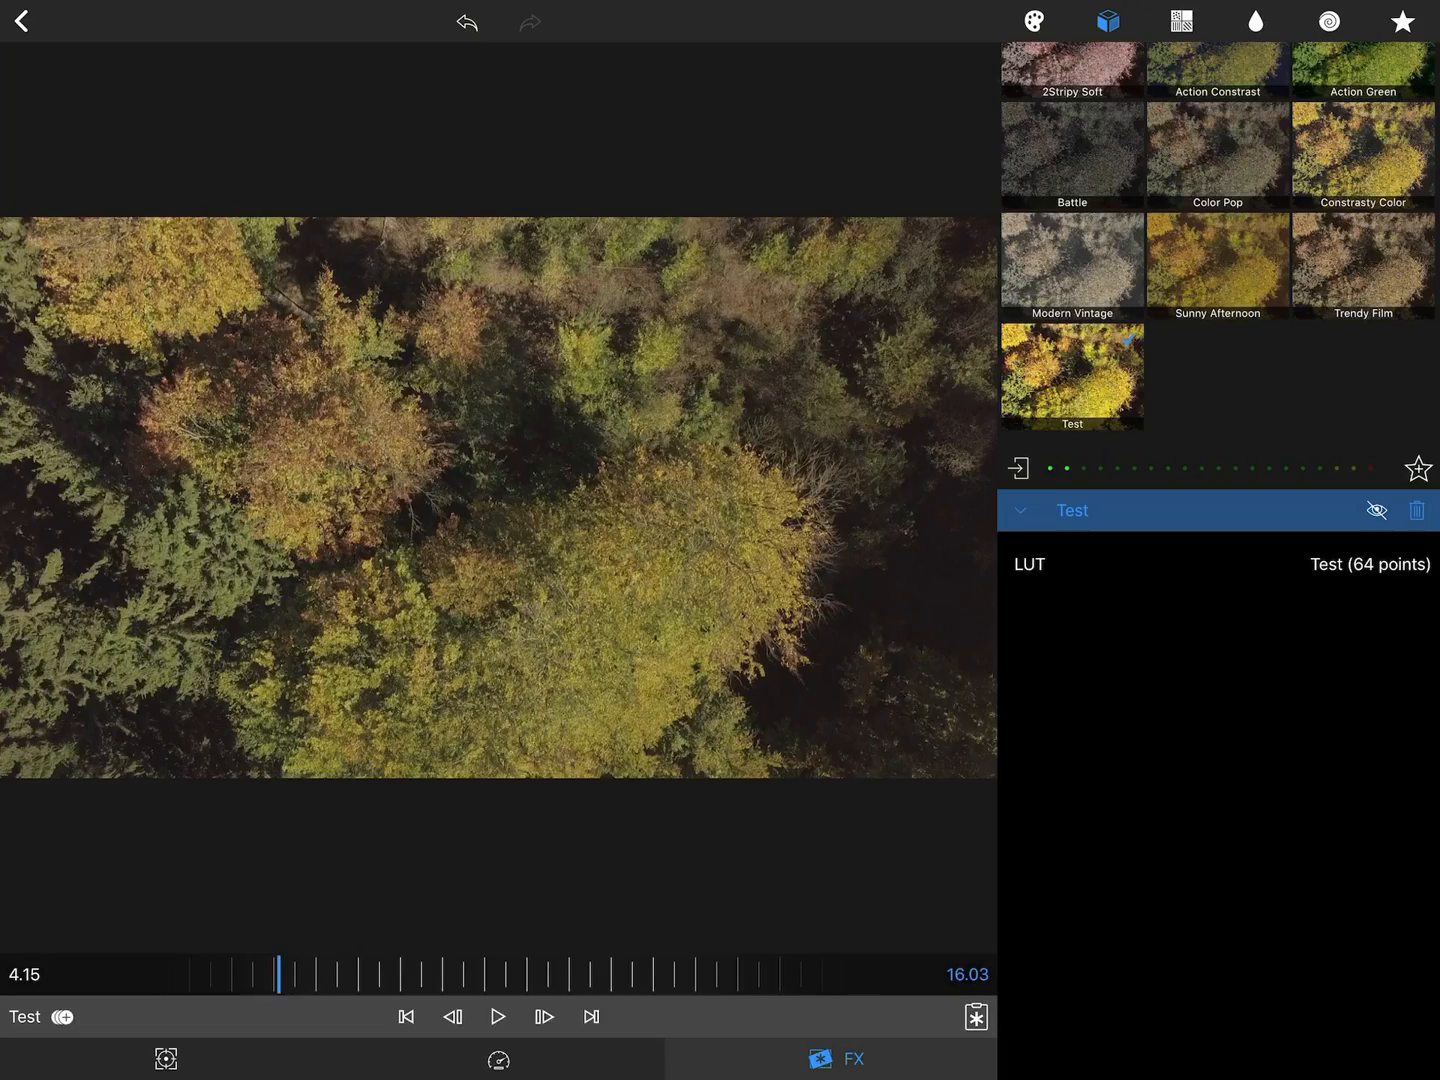
pyautogui.click(1378, 510)
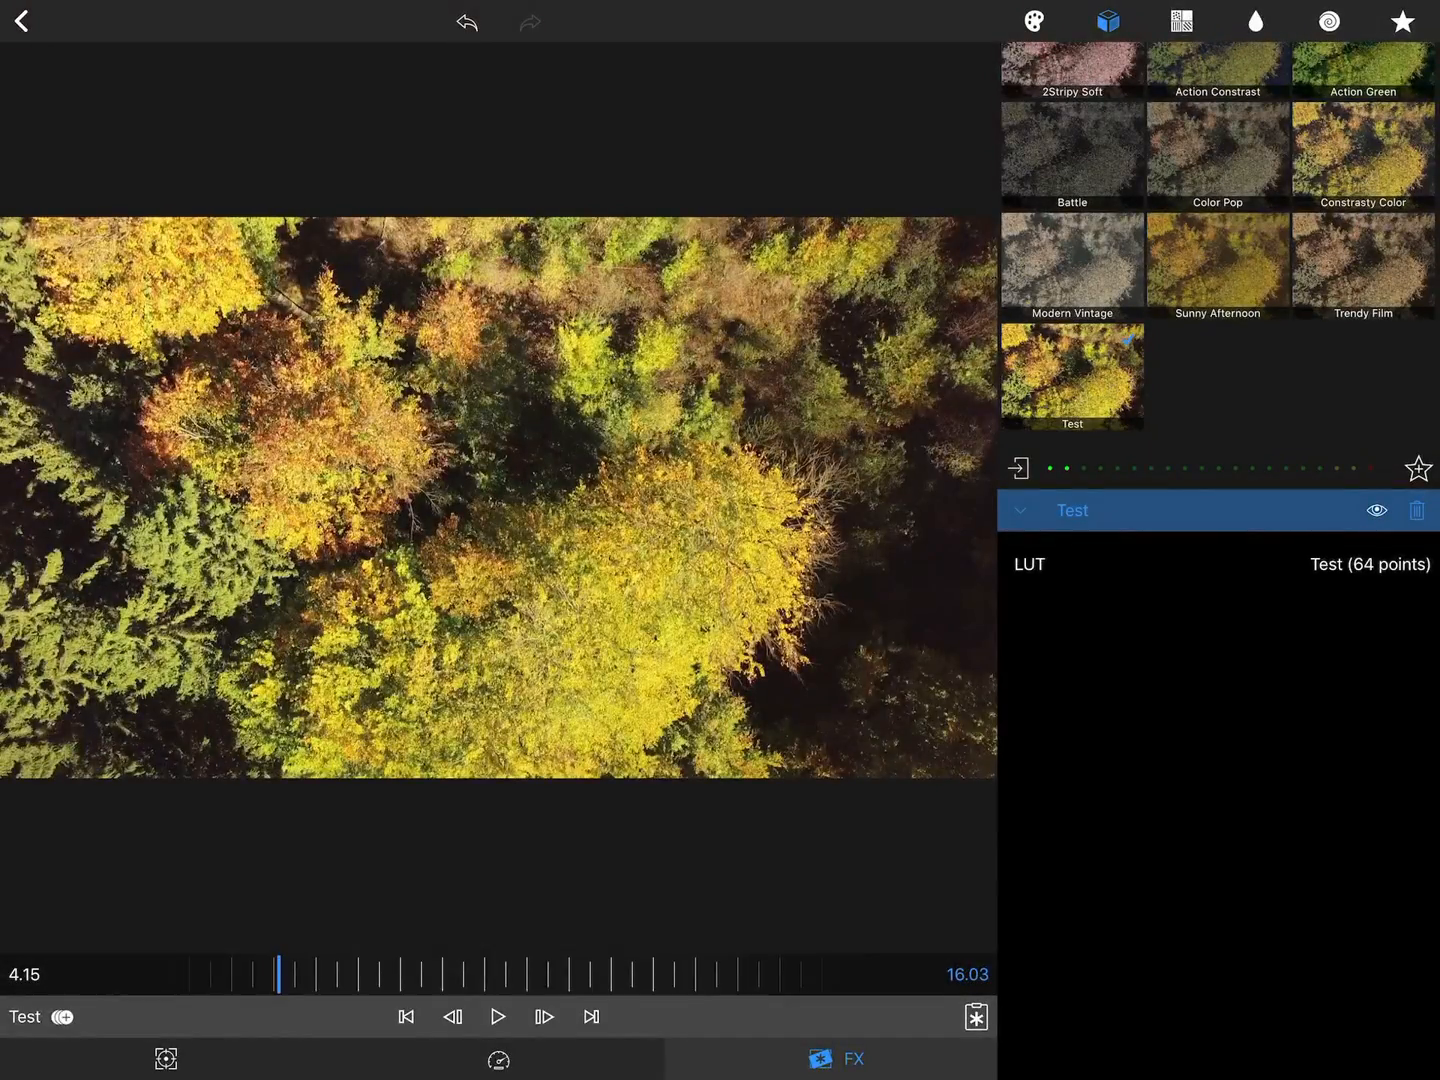
pyautogui.click(1378, 510)
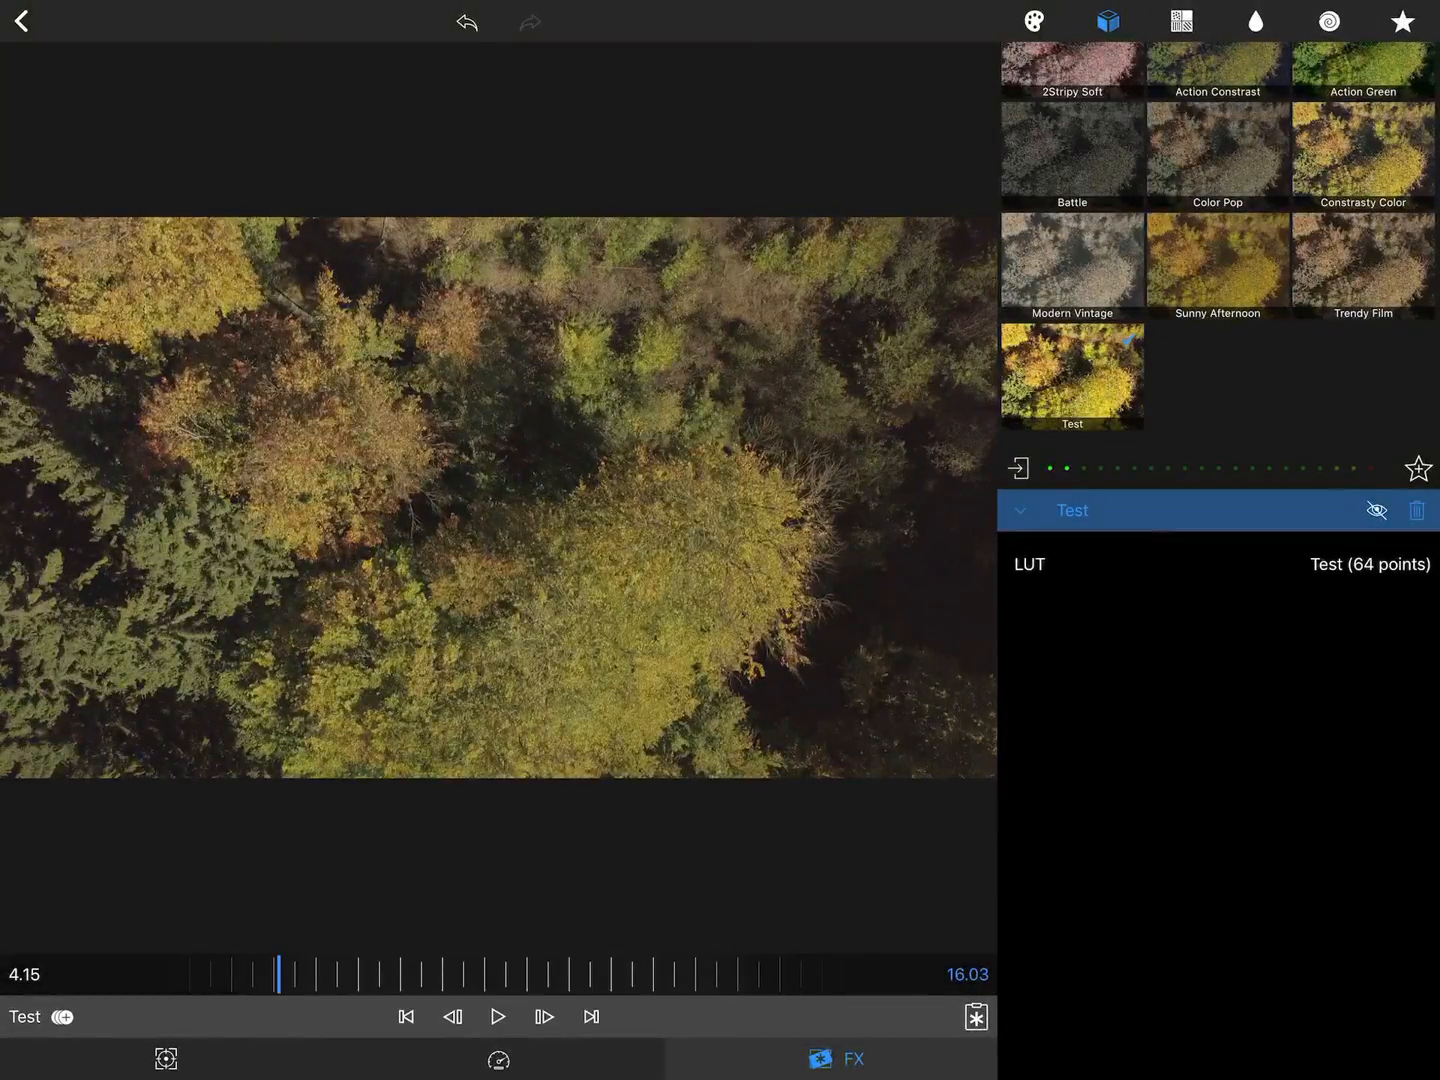